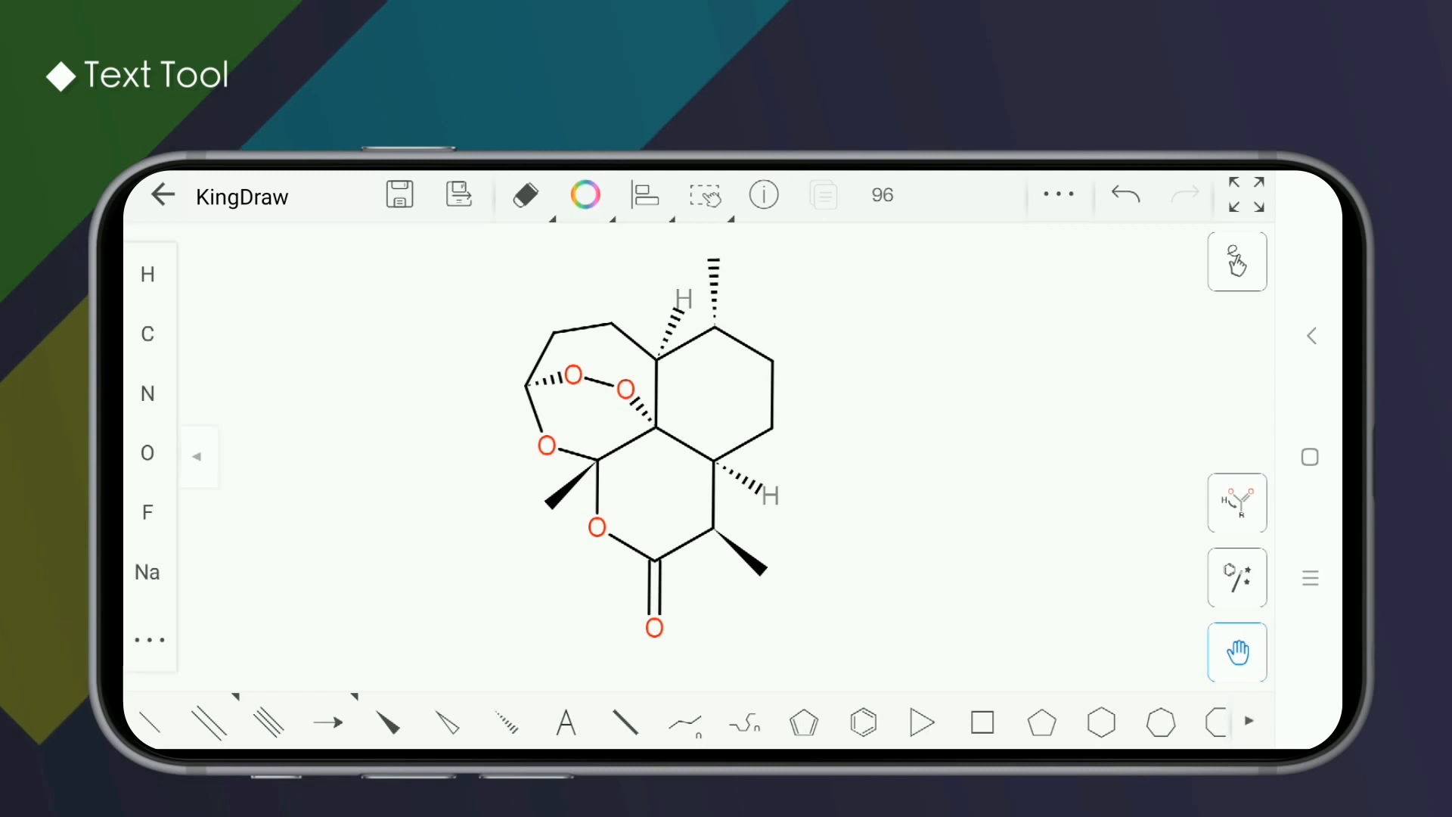
Activate the text tool beside the artemisinin structure, leaving an arrow from the carbonyl oxygen
{"action": "left_click", "coordinate": [564, 722]}
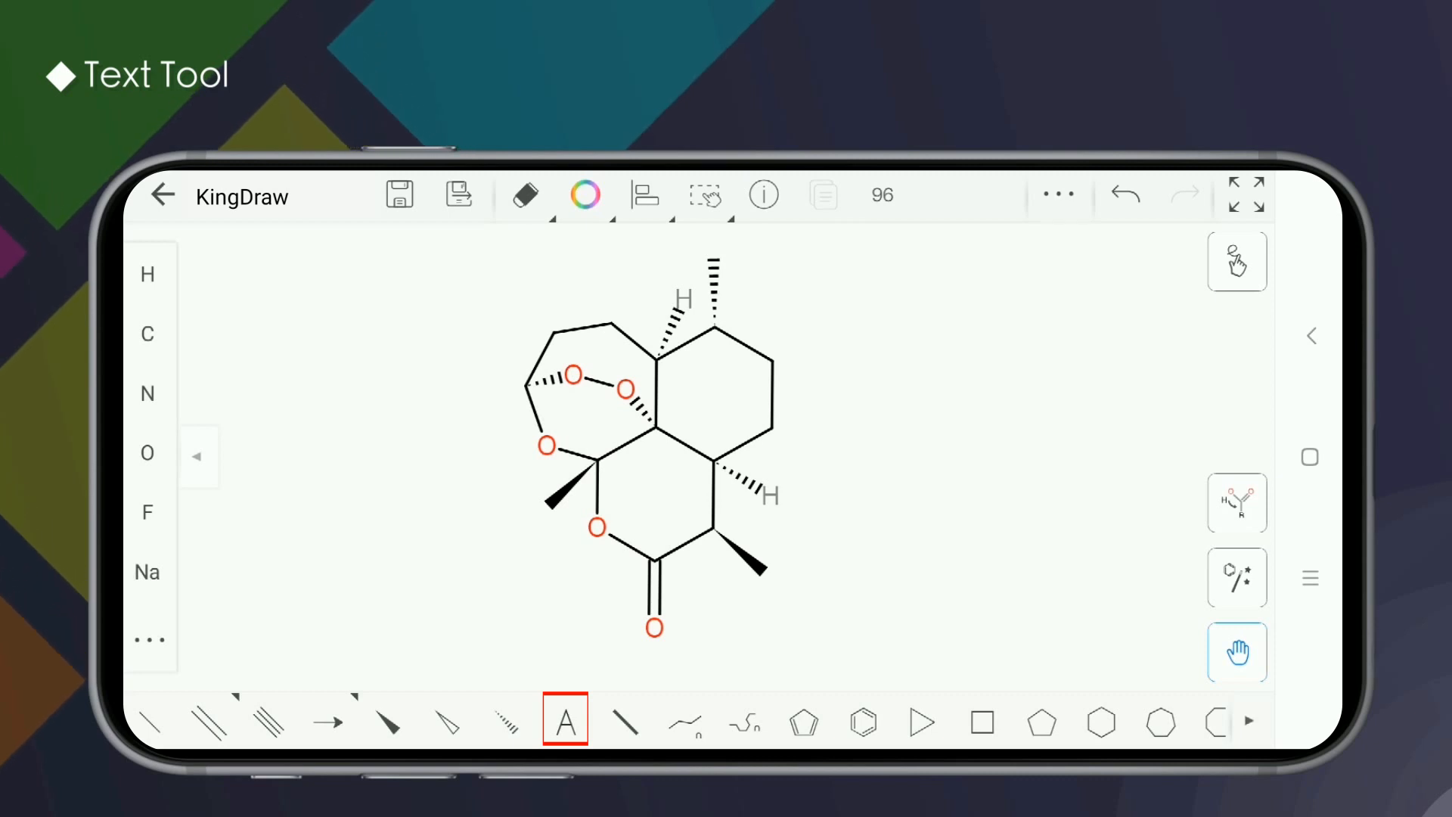
{"action": "left_click", "coordinate": [564, 721]}
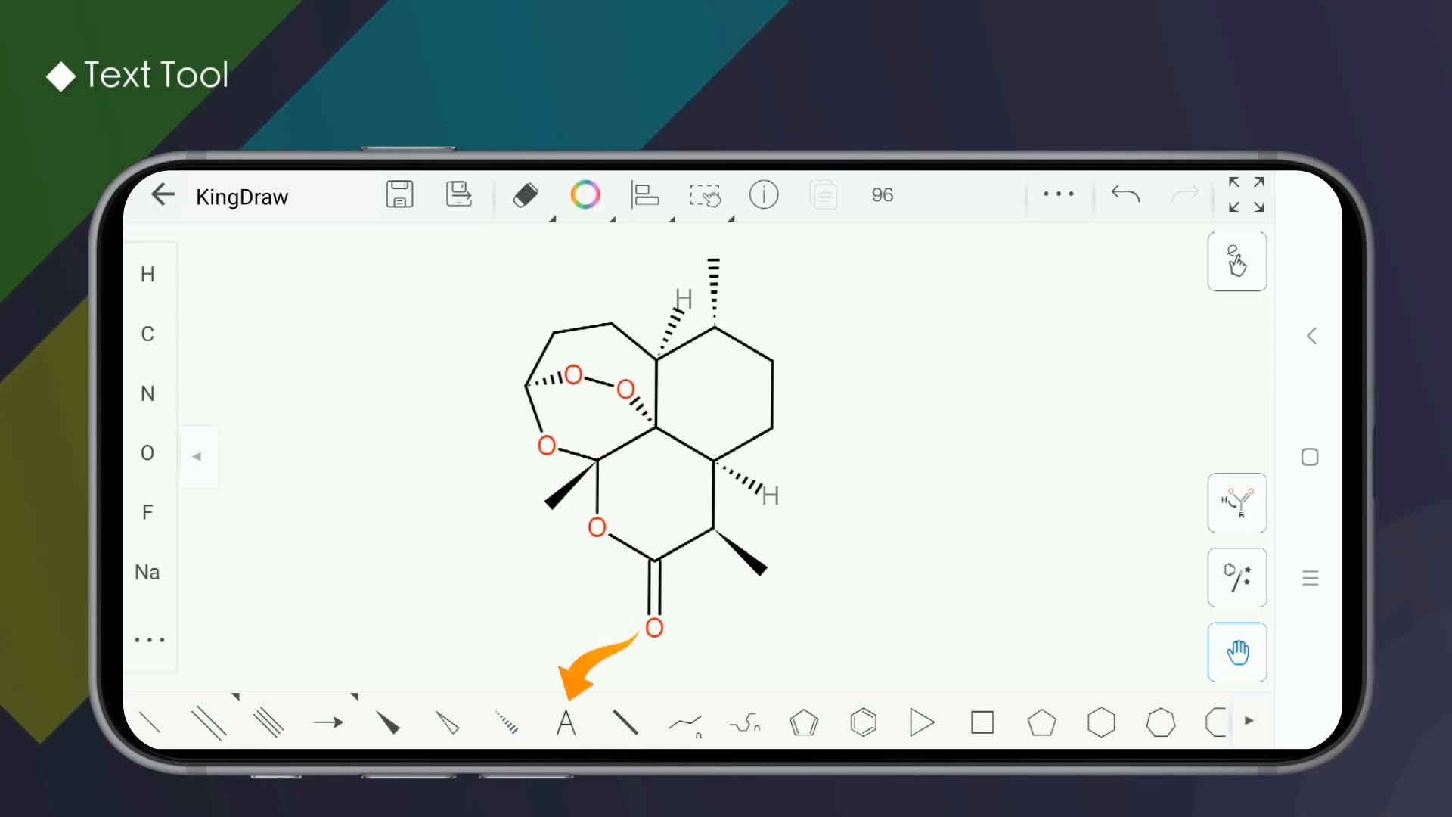
{"action": "left_click", "coordinate": [564, 723]}
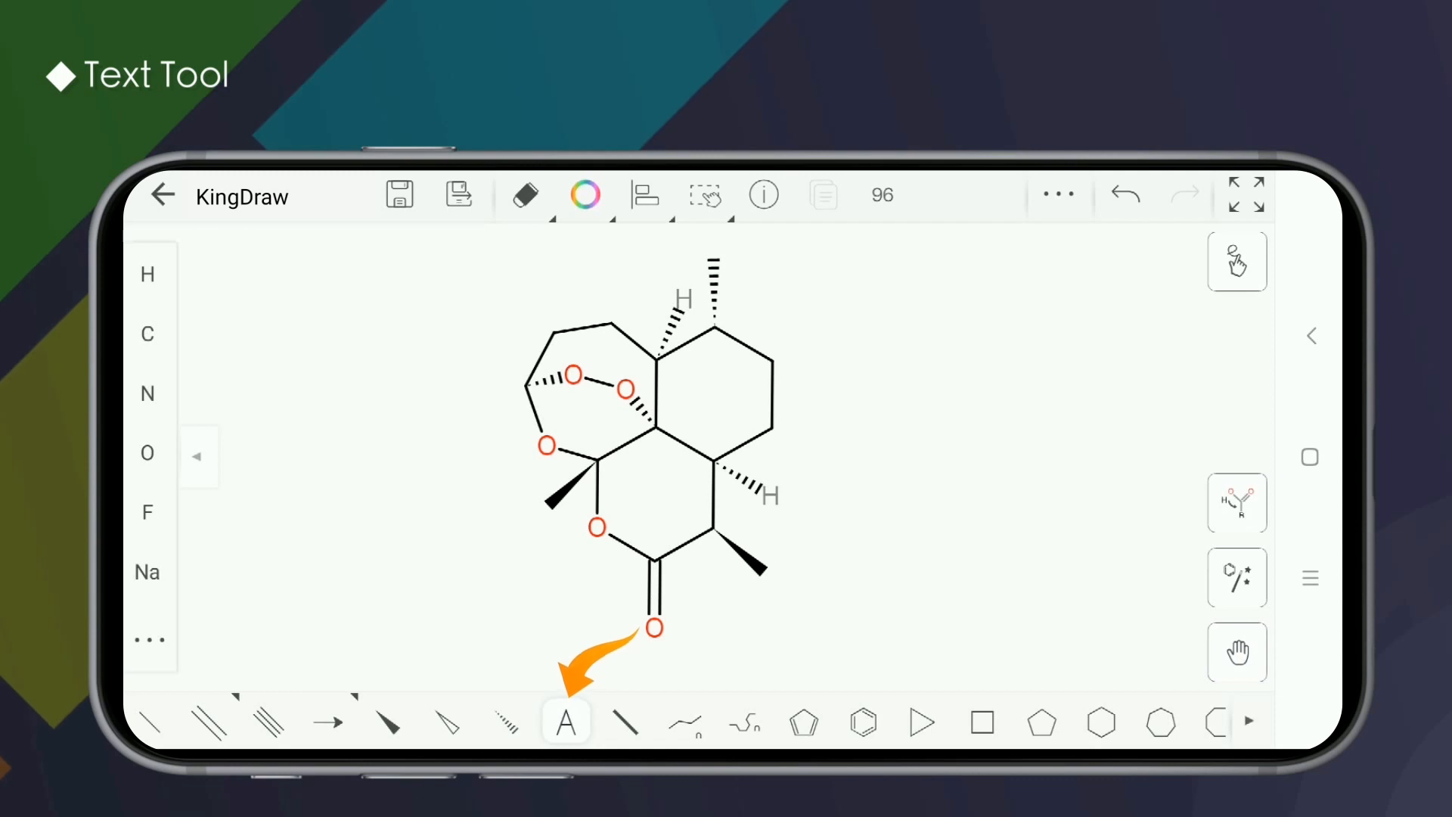
Start a new text label on the canvas reading C15H22O5
{"action": "left_click", "coordinate": [564, 721]}
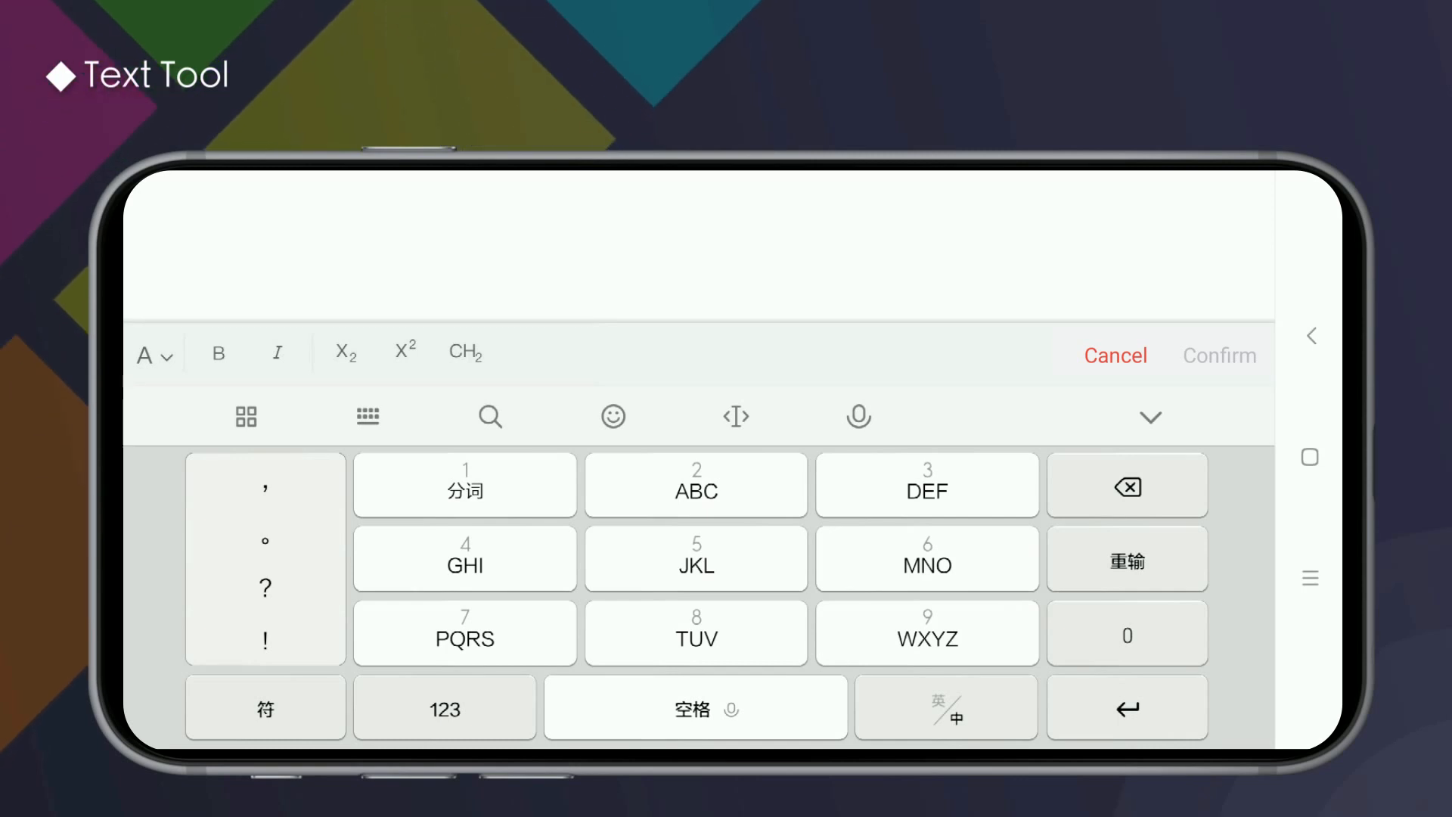
{"action": "left_click", "coordinate": [152, 354]}
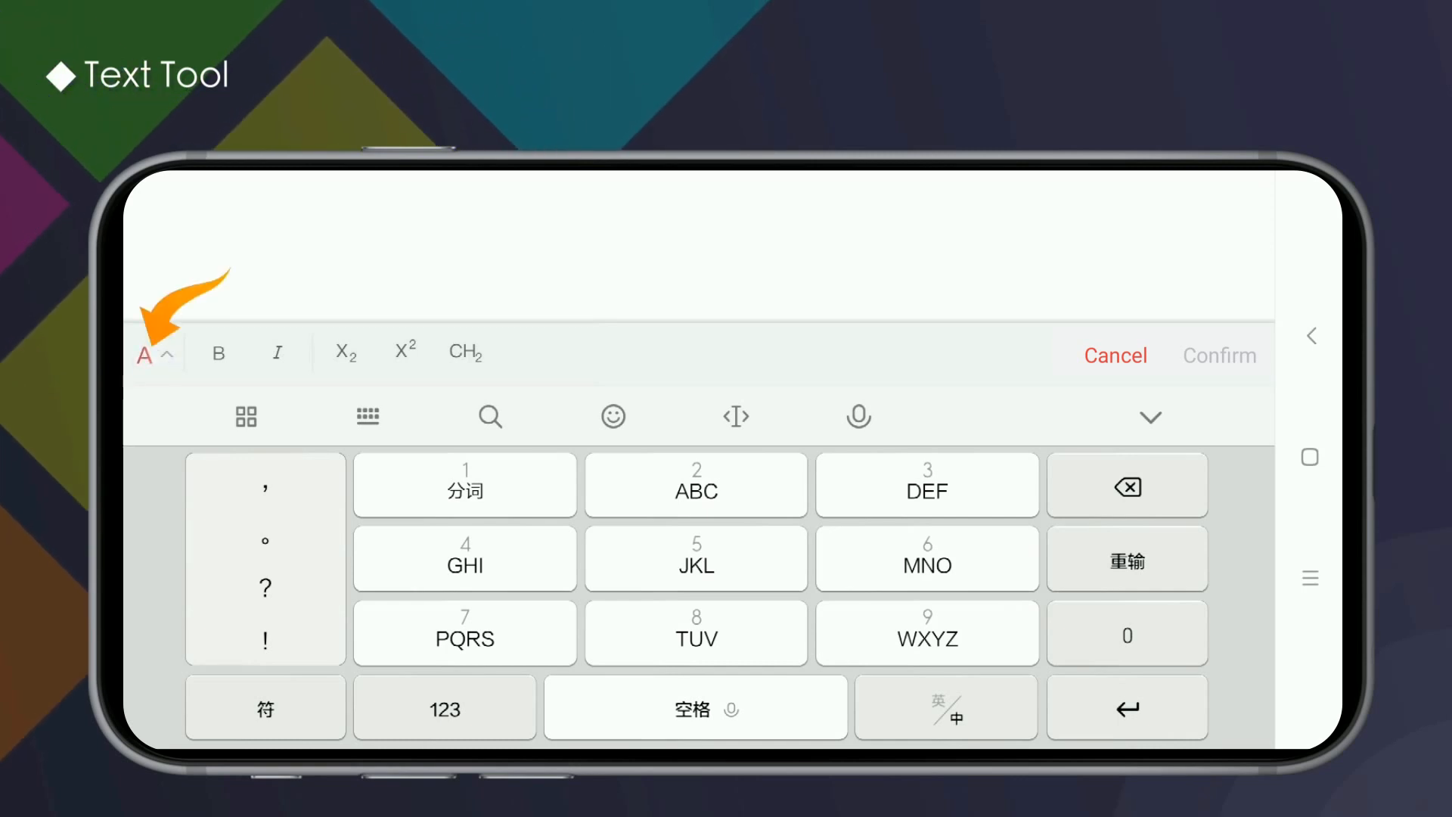
{"action": "left_click", "coordinate": [149, 354]}
{"action": "type", "text": "C15"}
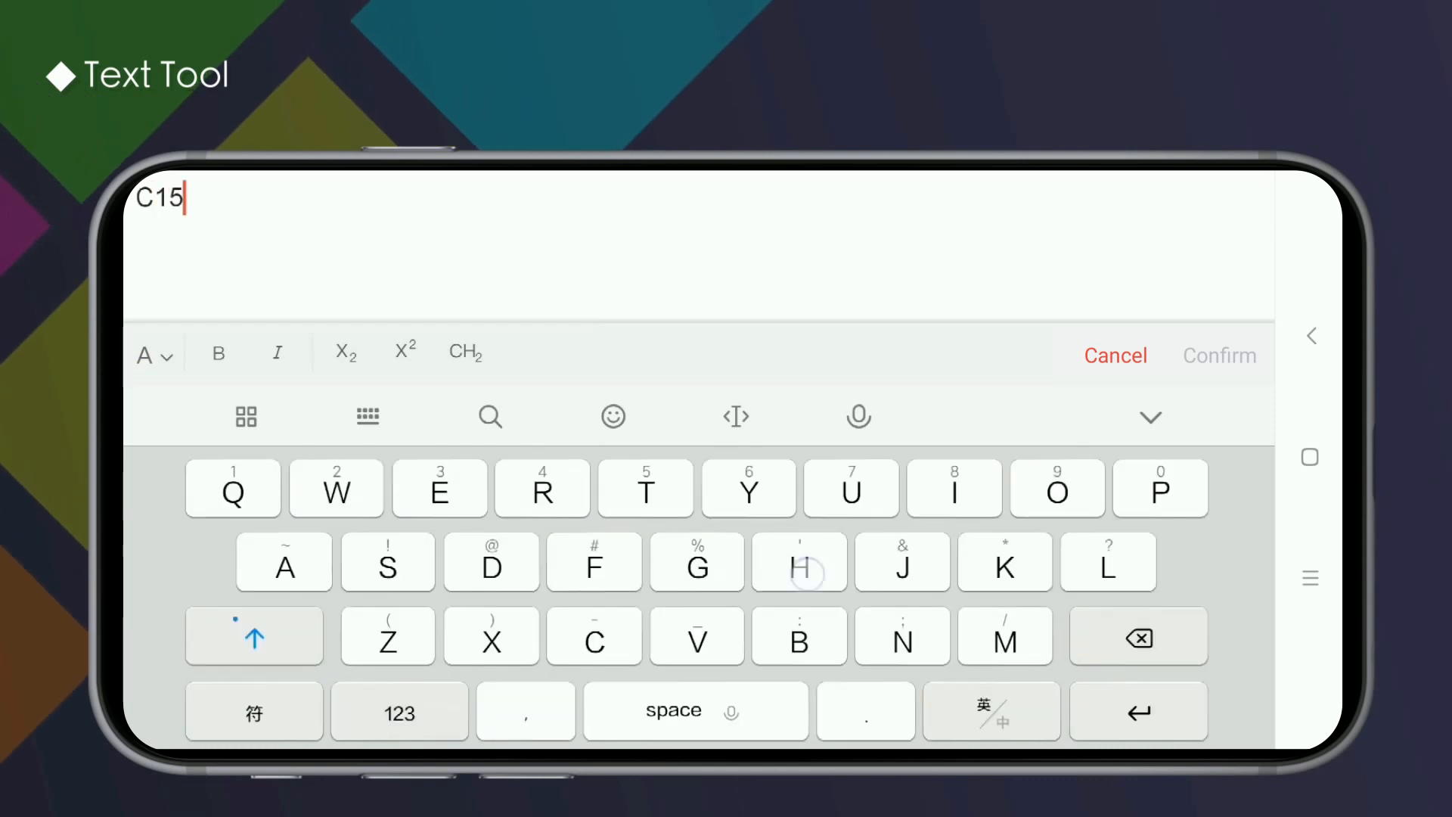
{"action": "type", "text": "H22O"}
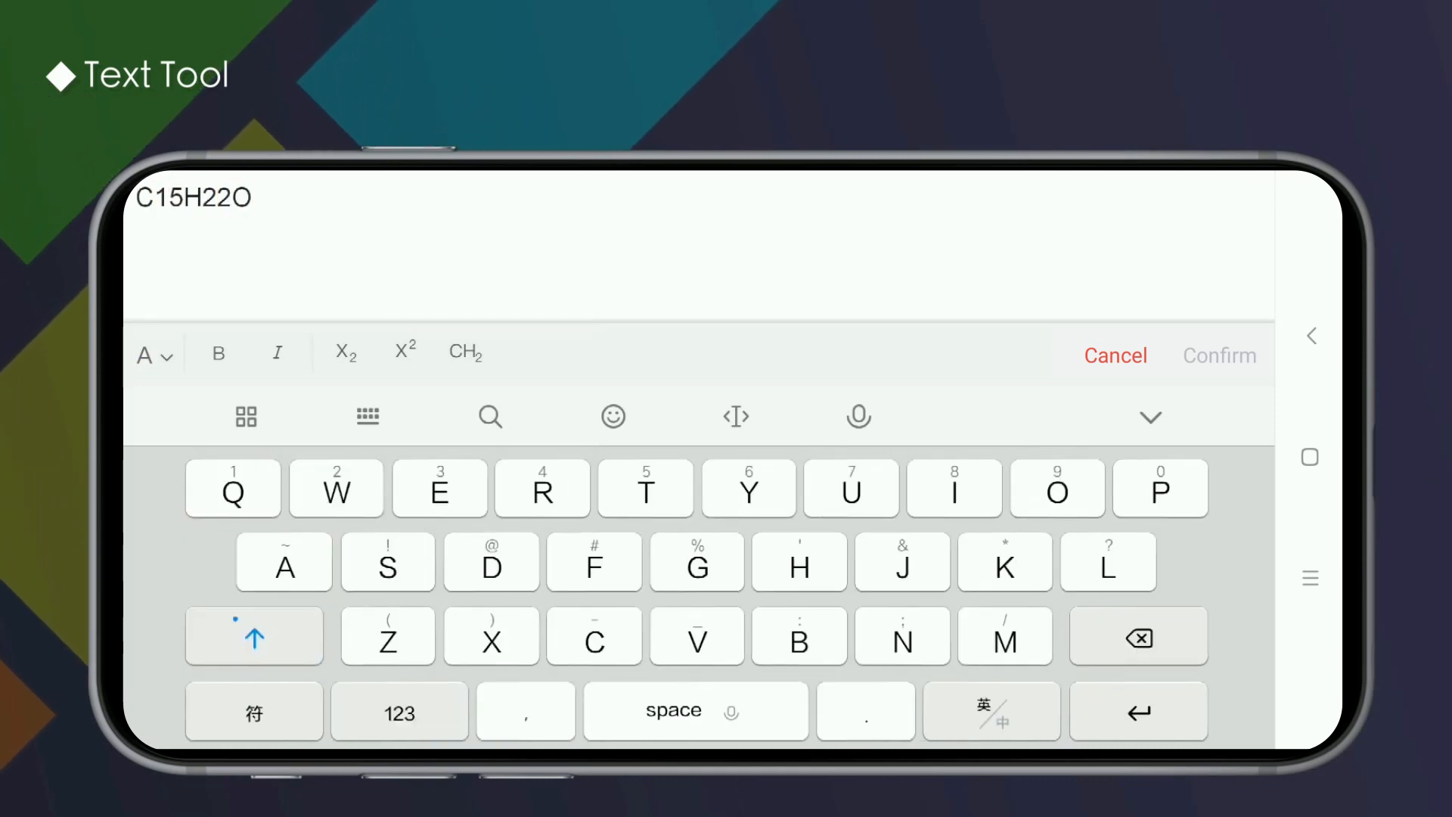
{"action": "type", "text": "5"}
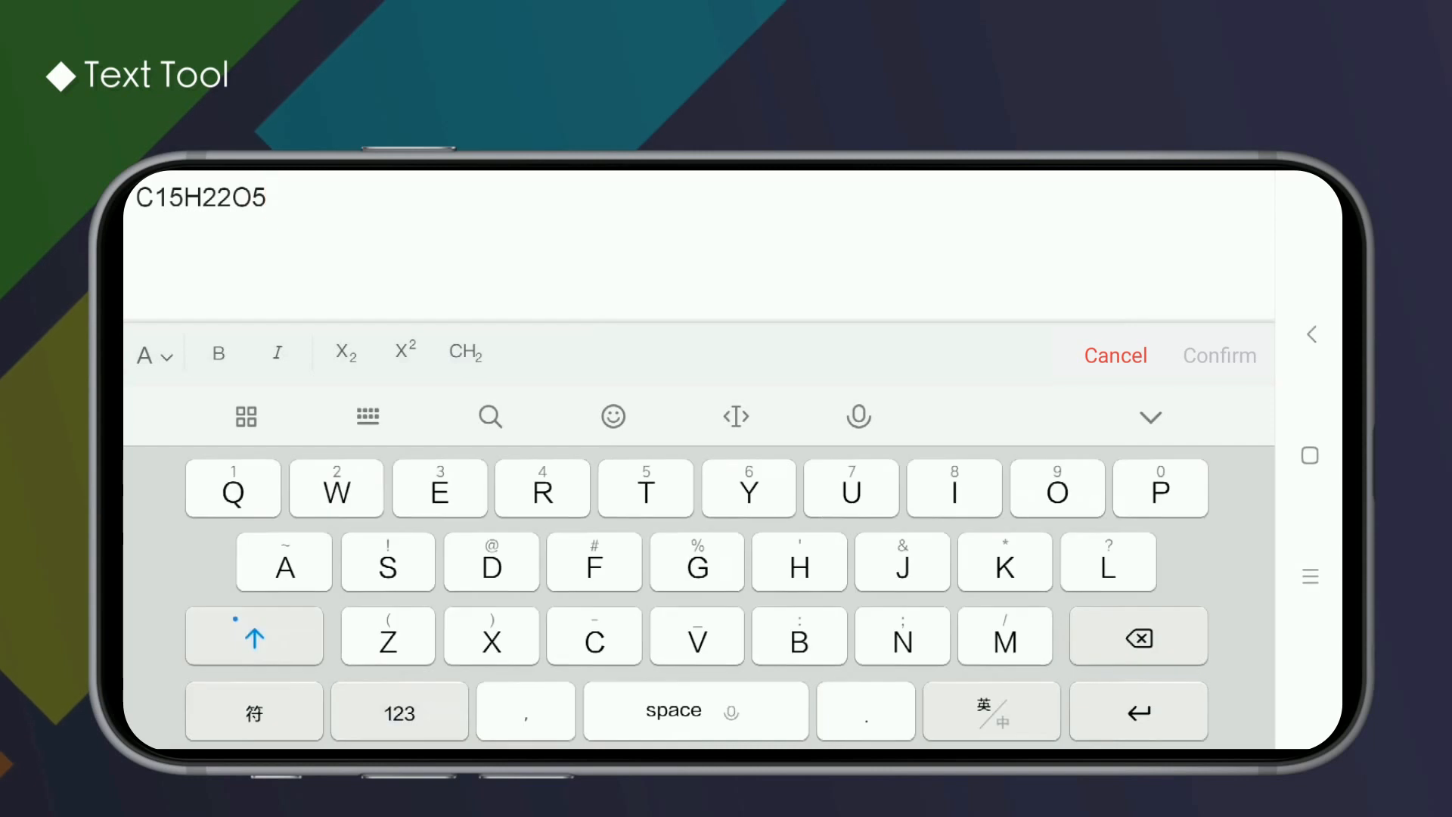
Subscript the final 5 of the first C15H22O5 line
{"action": "left_click", "coordinate": [151, 353]}
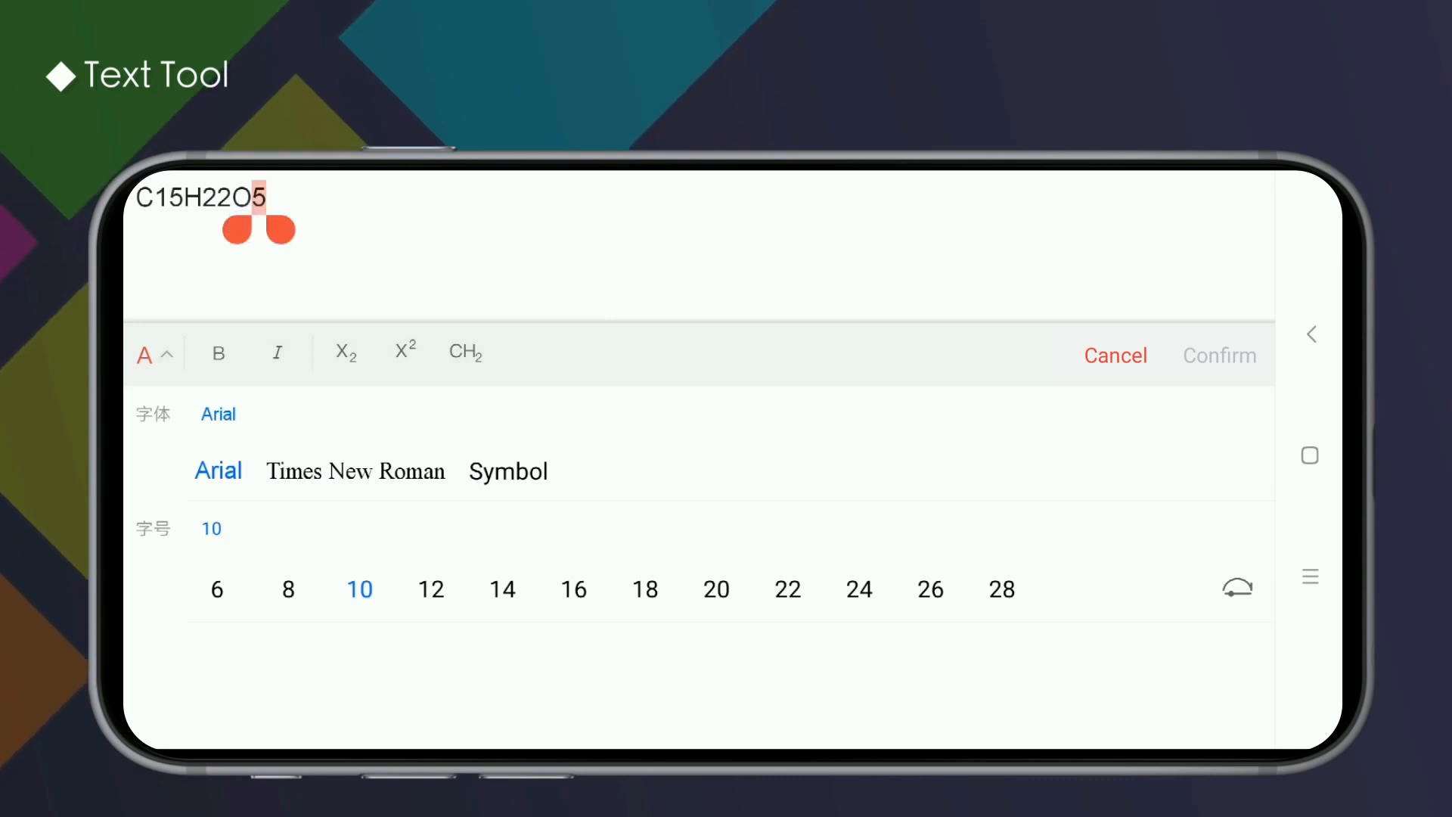
{"action": "left_click", "coordinate": [345, 352]}
{"action": "type", "text": "C"}
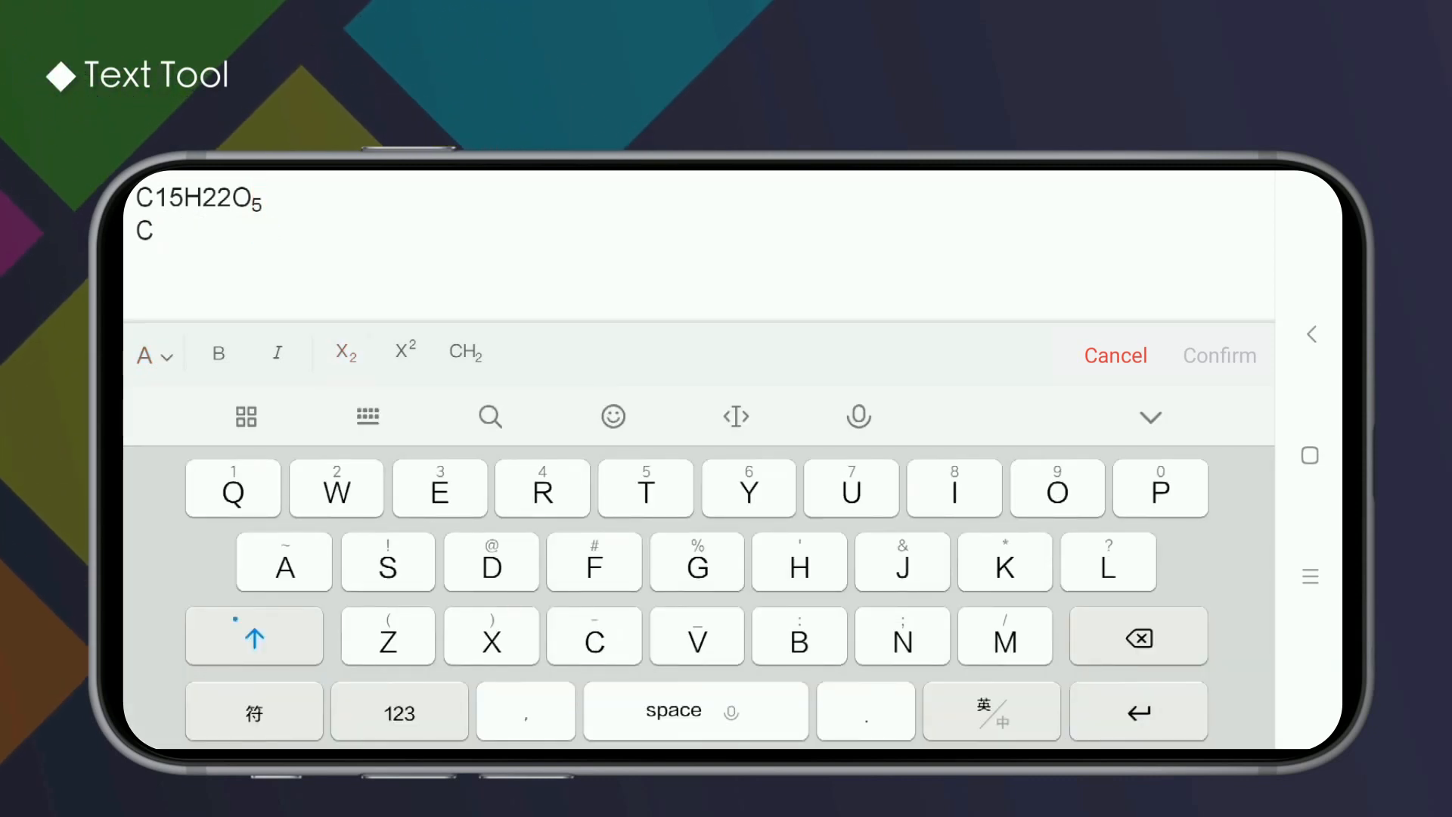
{"action": "left_click", "coordinate": [343, 352]}
{"action": "type", "text": "15H"}
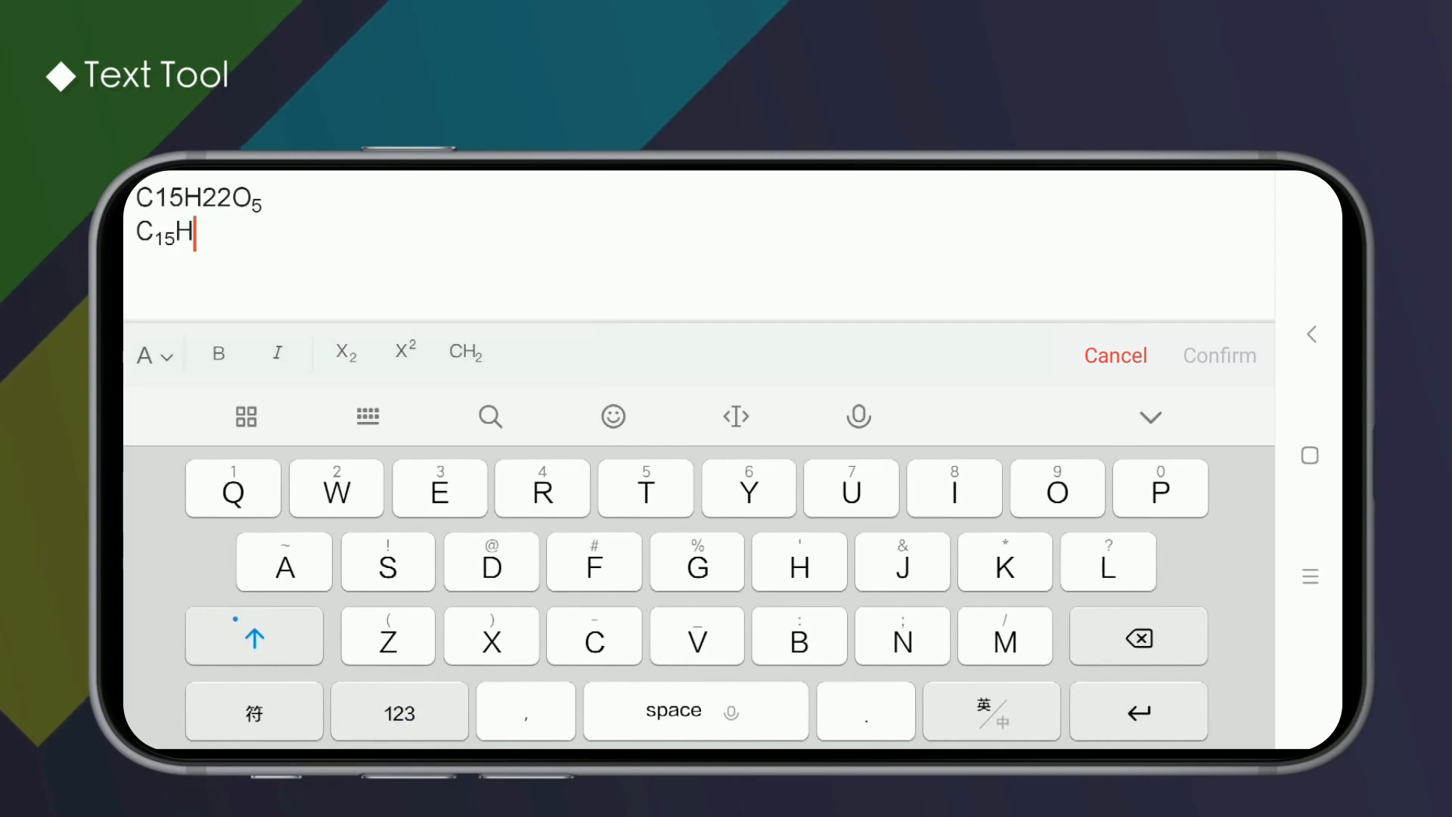
Add a second line C15H22O5 with 15, 22 and 5 subscripted, then start a new line
{"action": "left_click", "coordinate": [345, 352]}
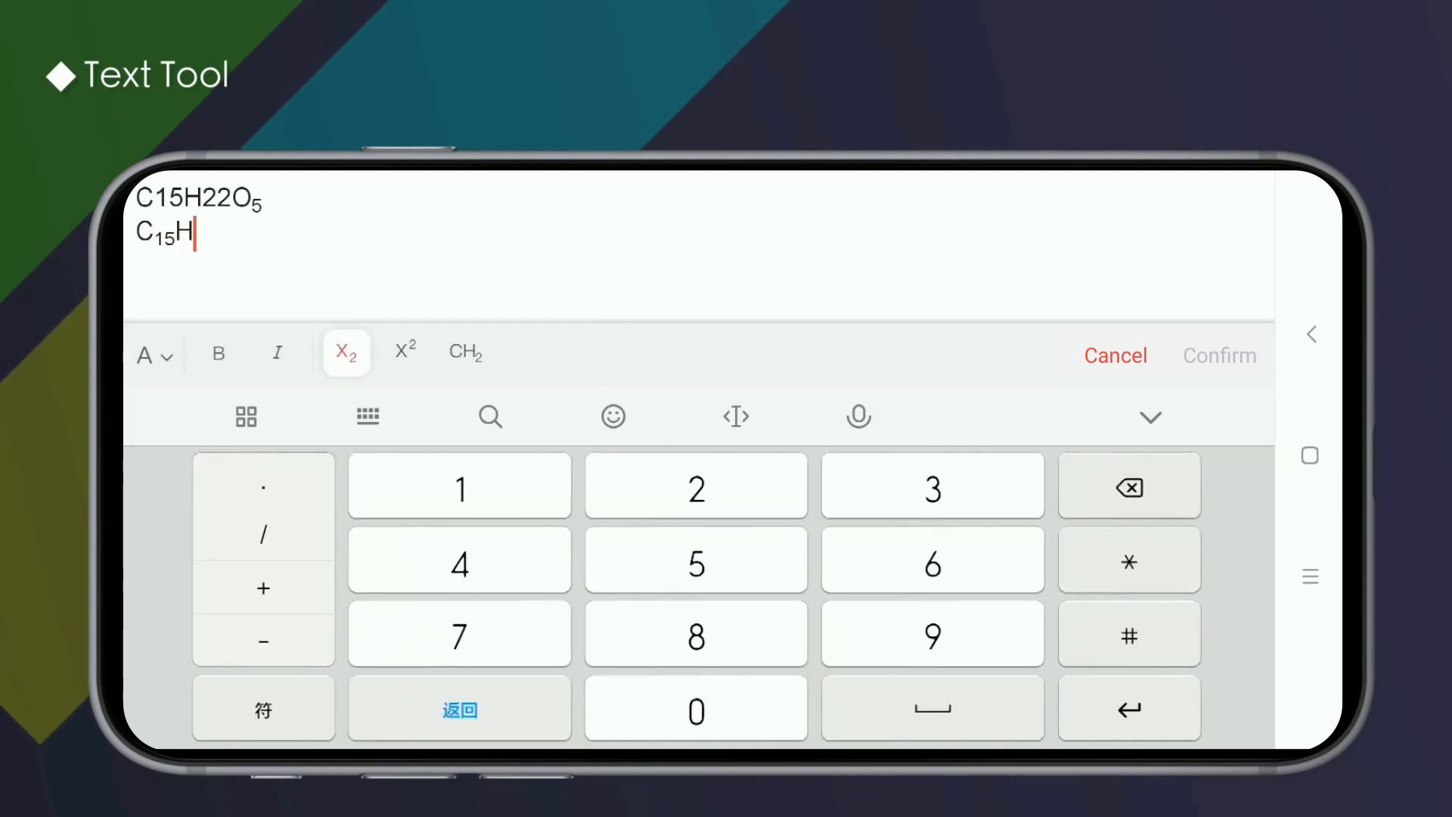
{"action": "type", "text": "22"}
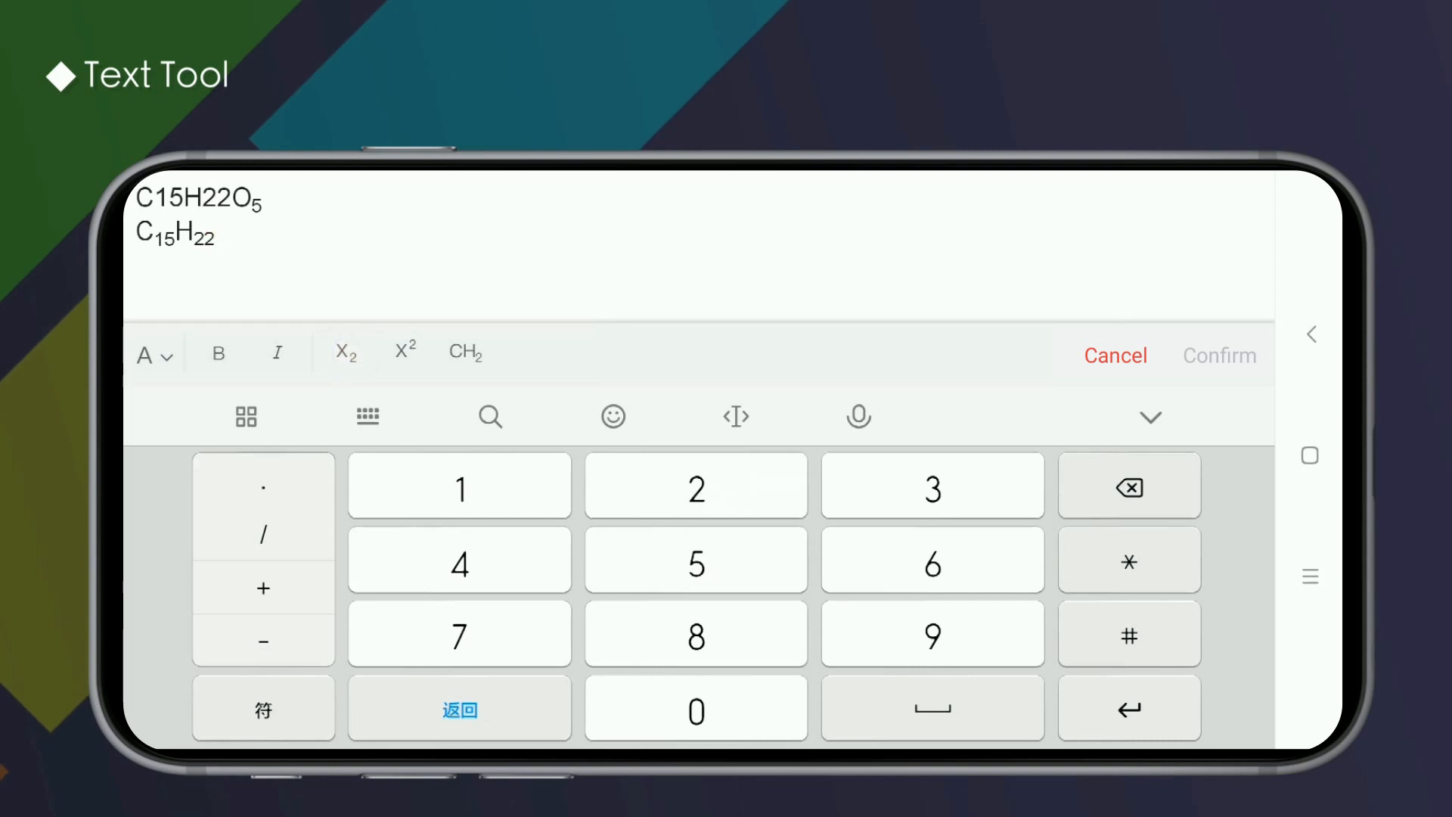
{"action": "left_click", "coordinate": [460, 709]}
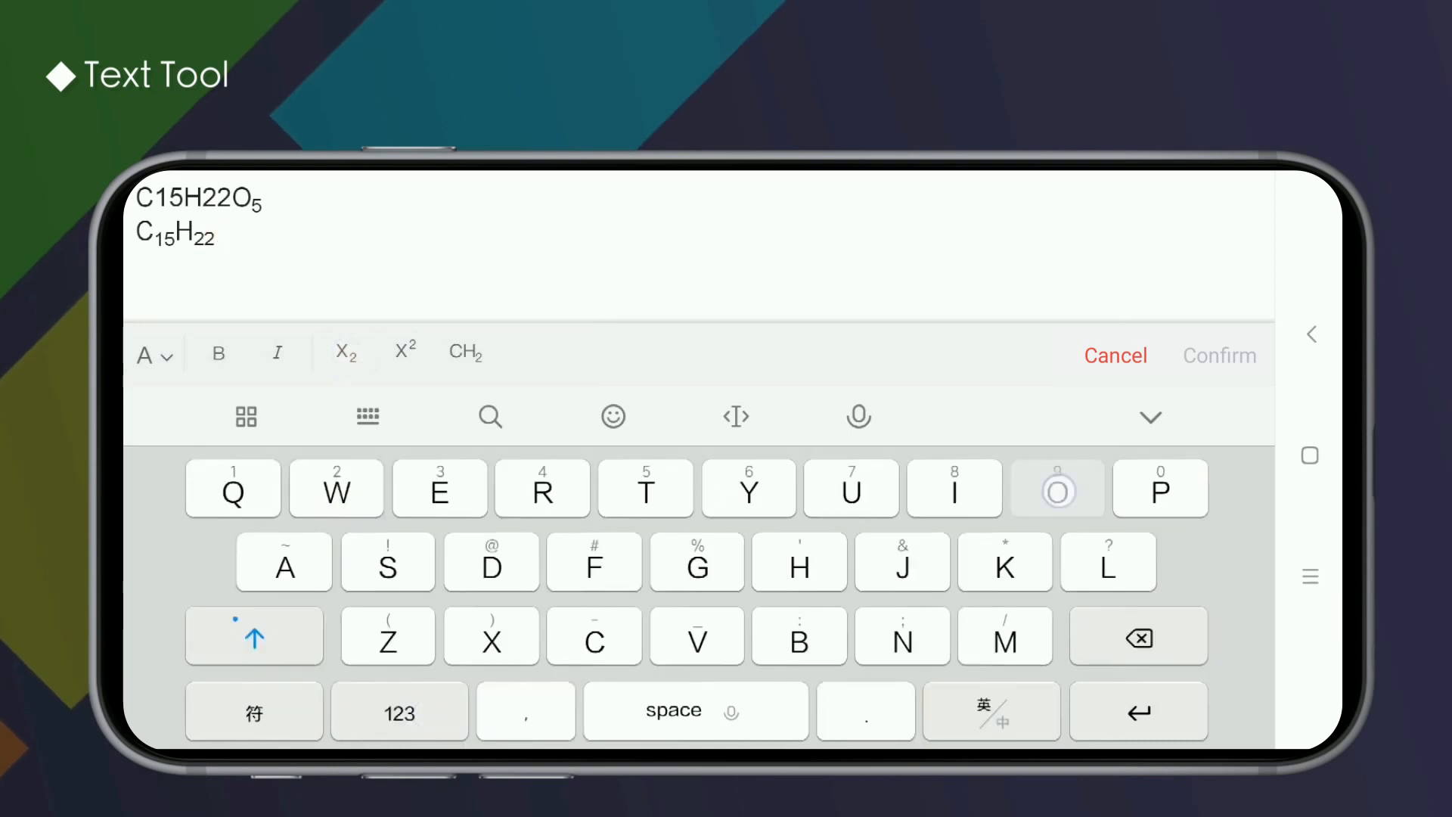
{"action": "left_click", "coordinate": [1057, 489]}
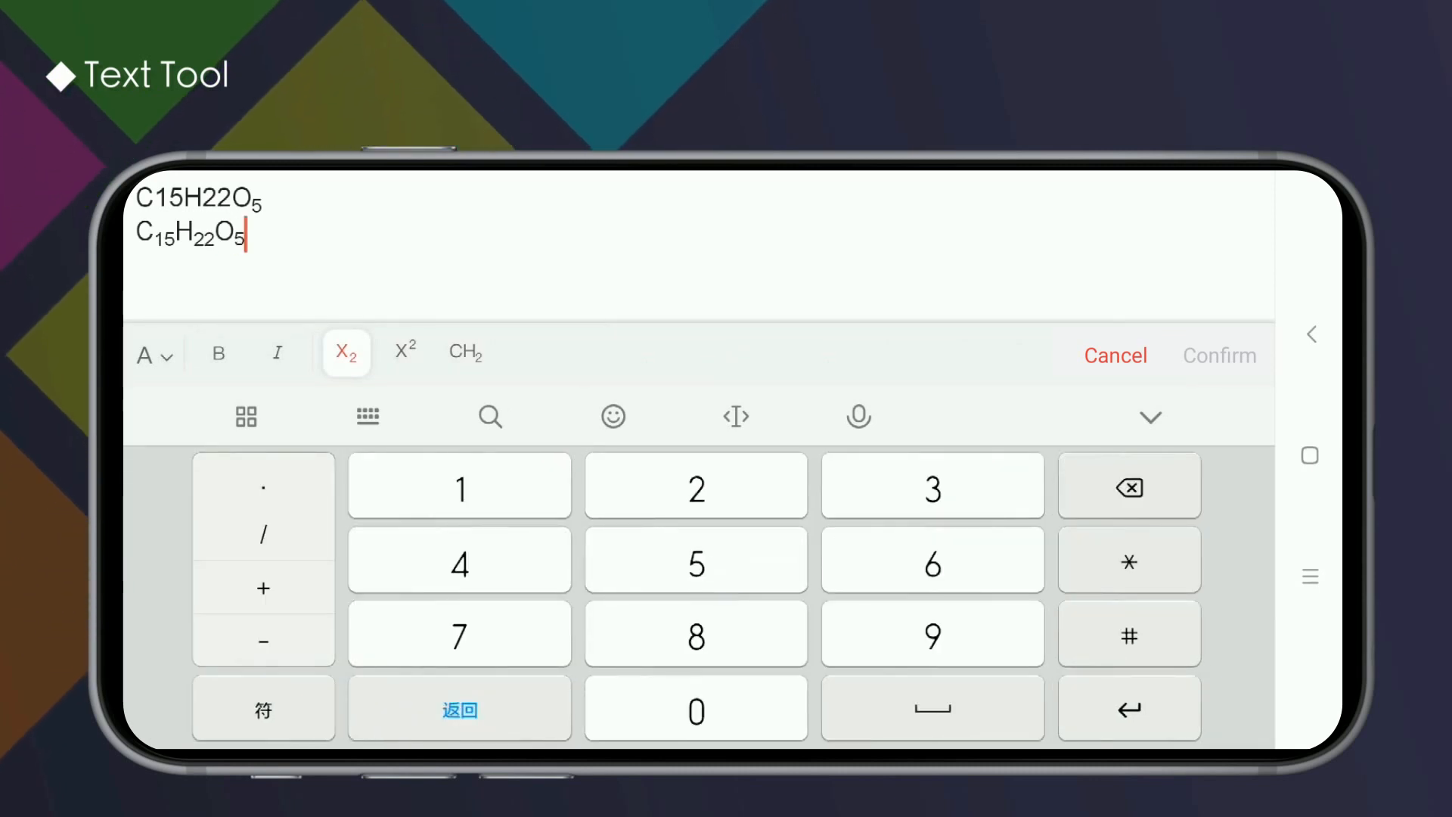
{"action": "key", "text": "enter"}
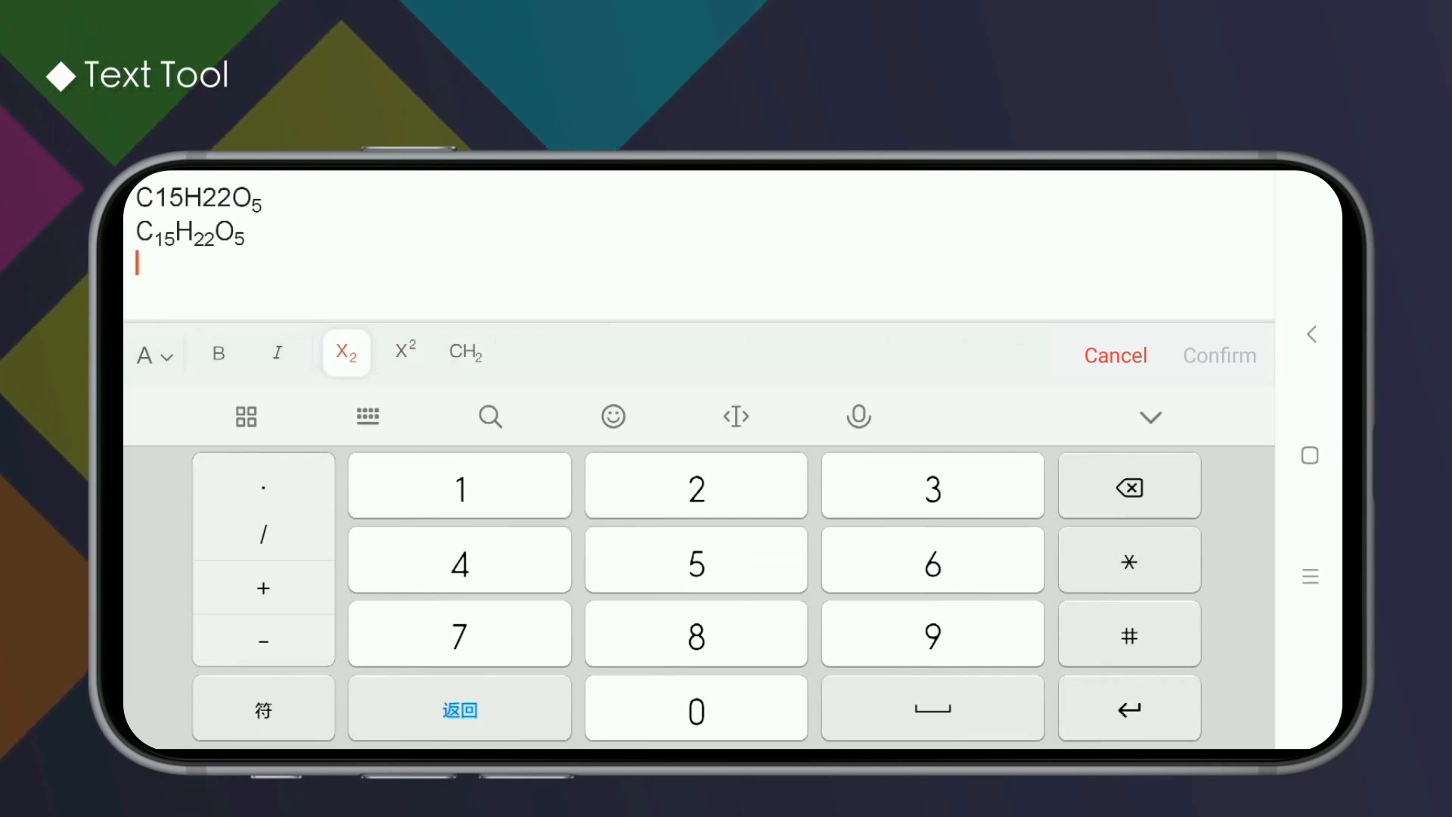
Write 'C15H22O5 Artemisinin' with auto-subscripted numbers and style it bold italic
{"action": "left_click", "coordinate": [464, 353]}
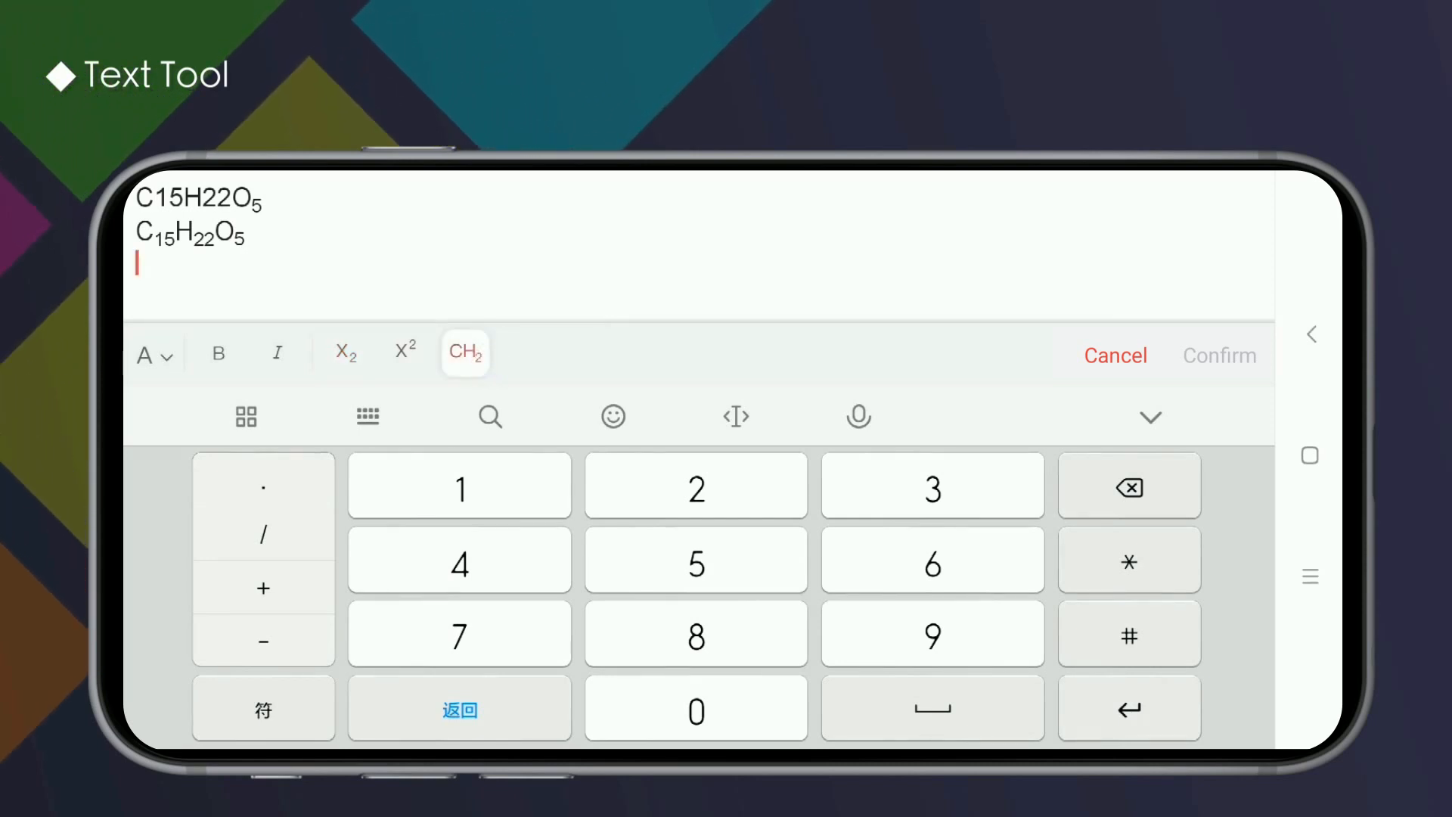
{"action": "left_click", "coordinate": [465, 354]}
{"action": "type", "text": "C15H22O"}
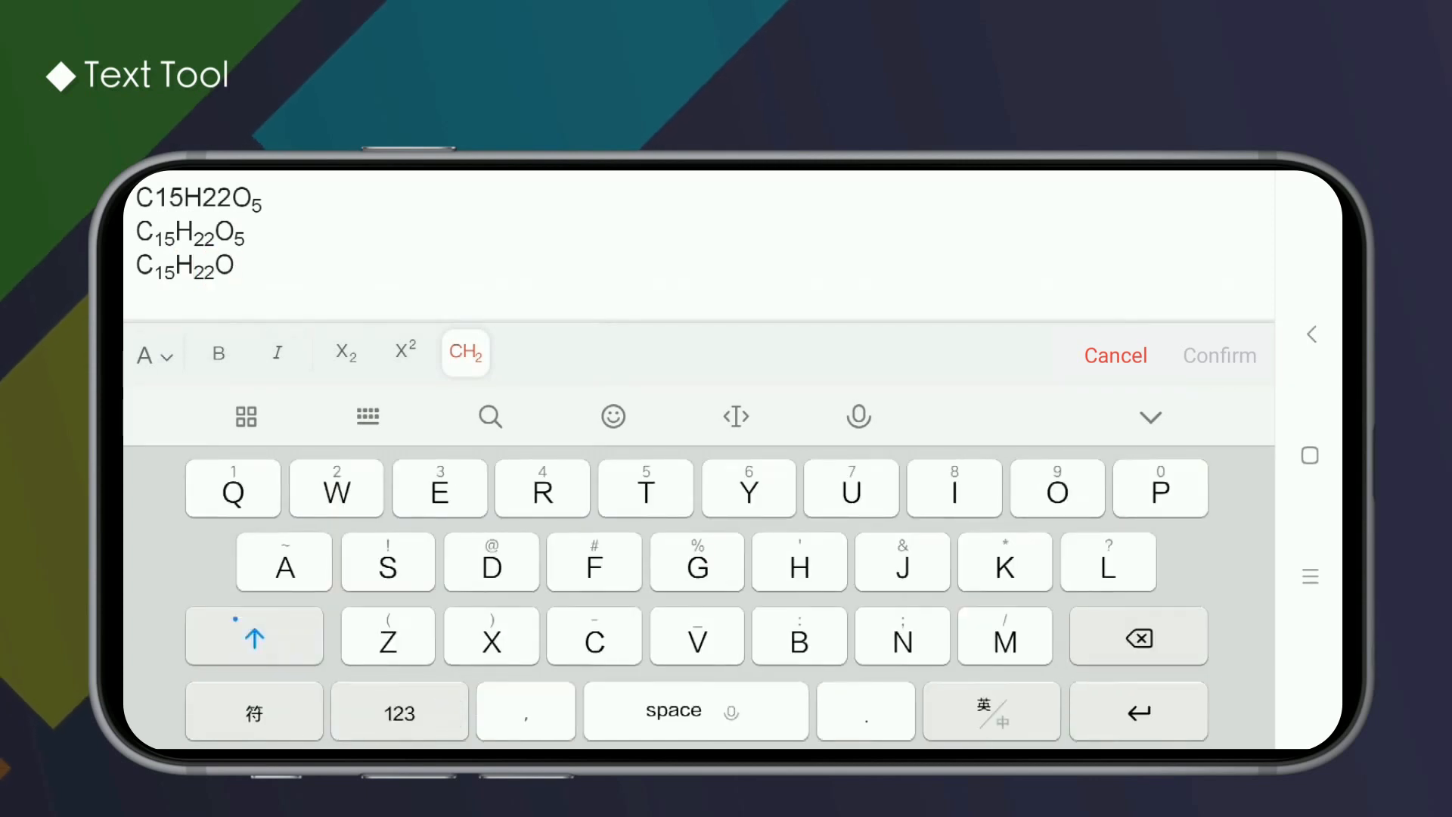
{"action": "left_click", "coordinate": [399, 710]}
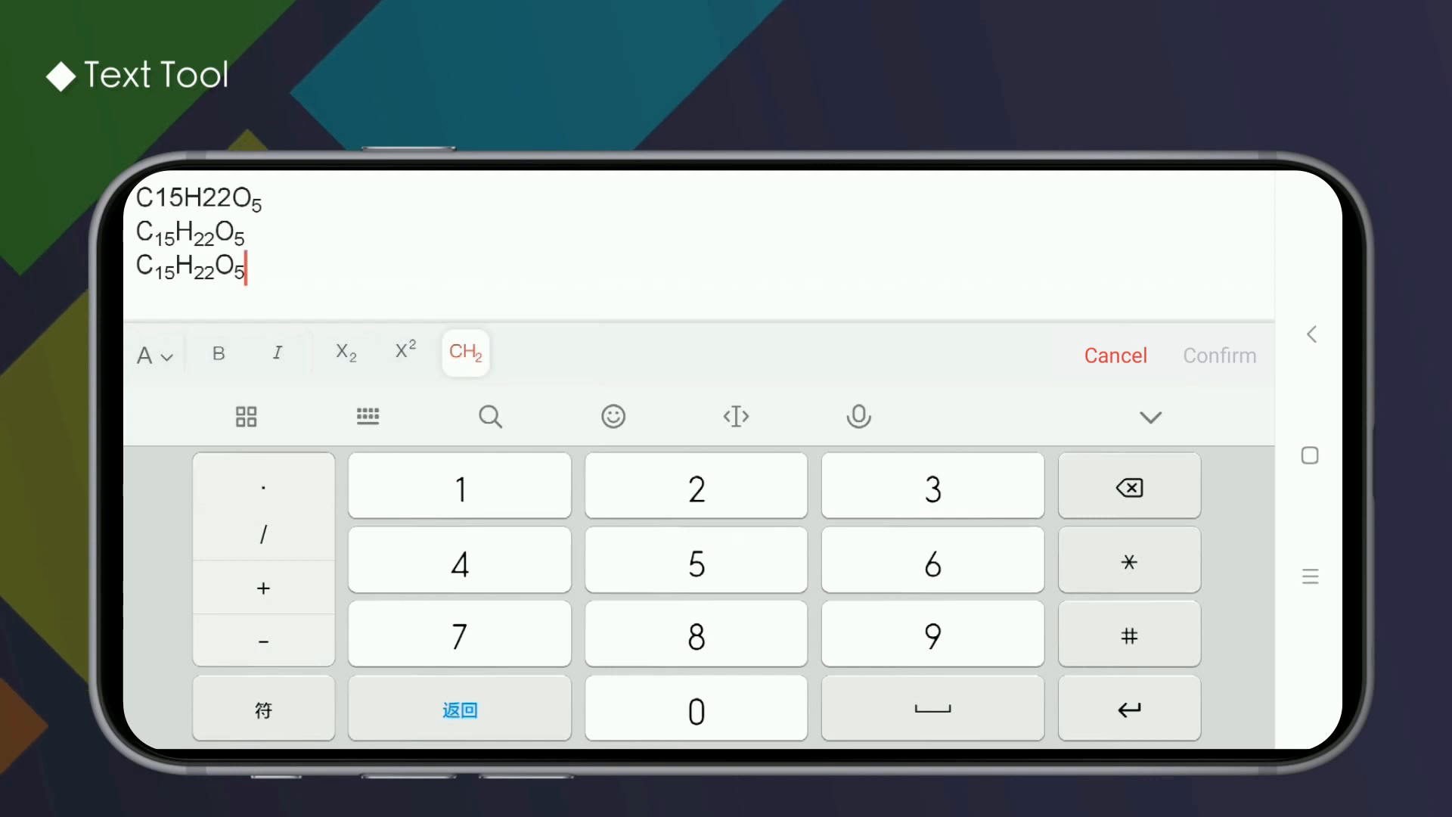
{"action": "left_click", "coordinate": [154, 354]}
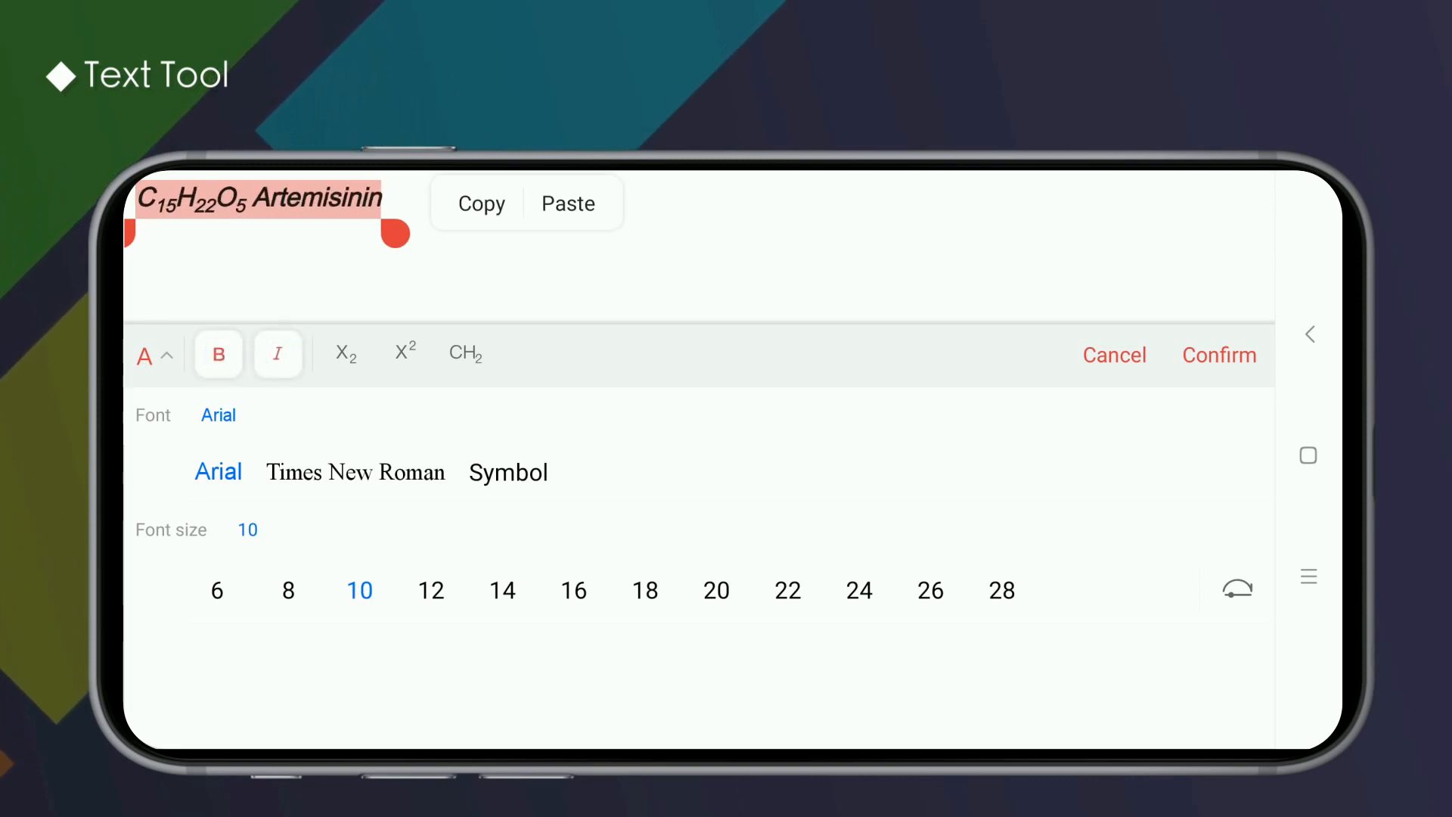
Set the caption to Times New Roman at size 16 and confirm it onto the drawing
{"action": "left_click", "coordinate": [354, 472]}
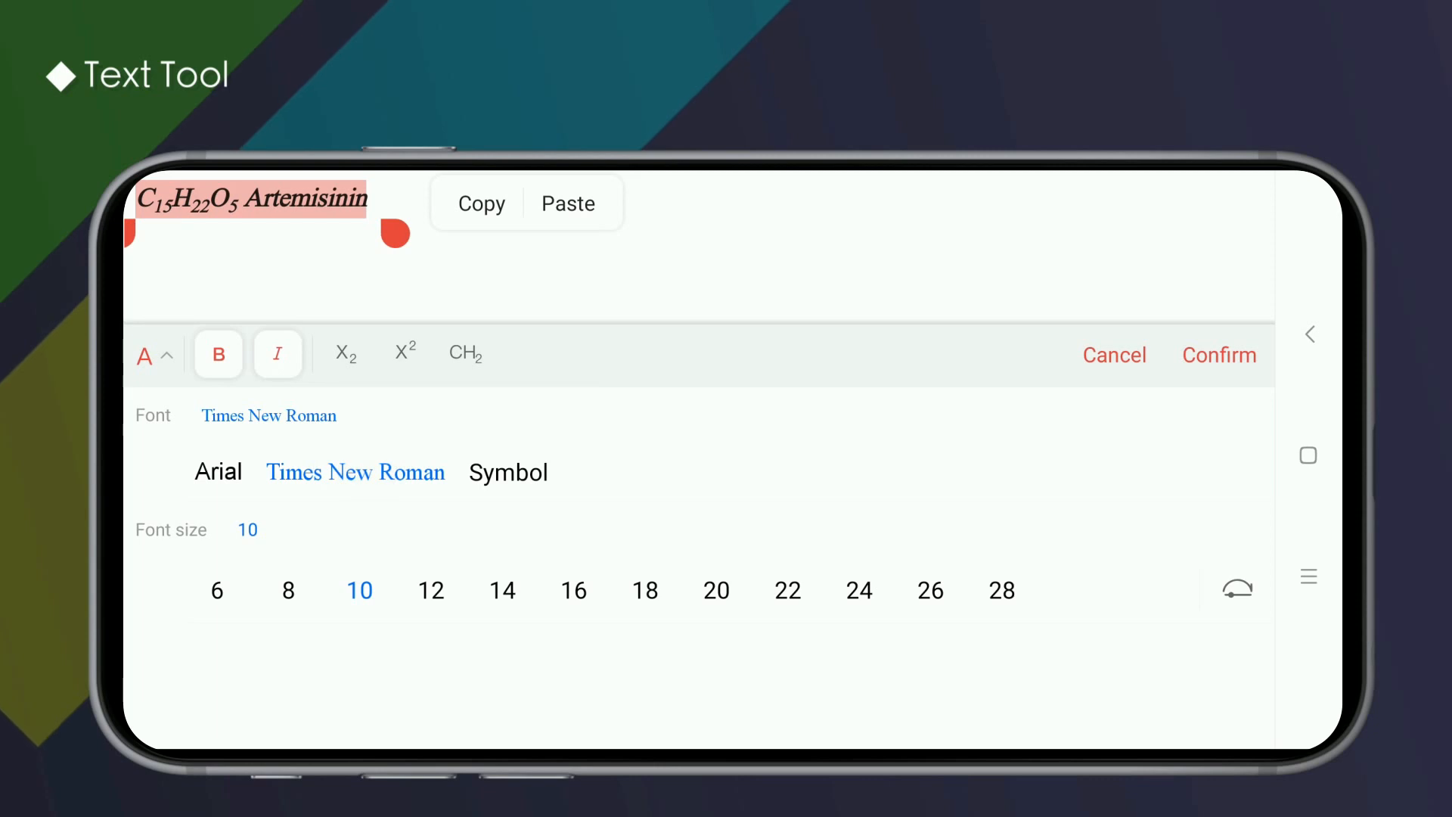
{"action": "left_click", "coordinate": [431, 590]}
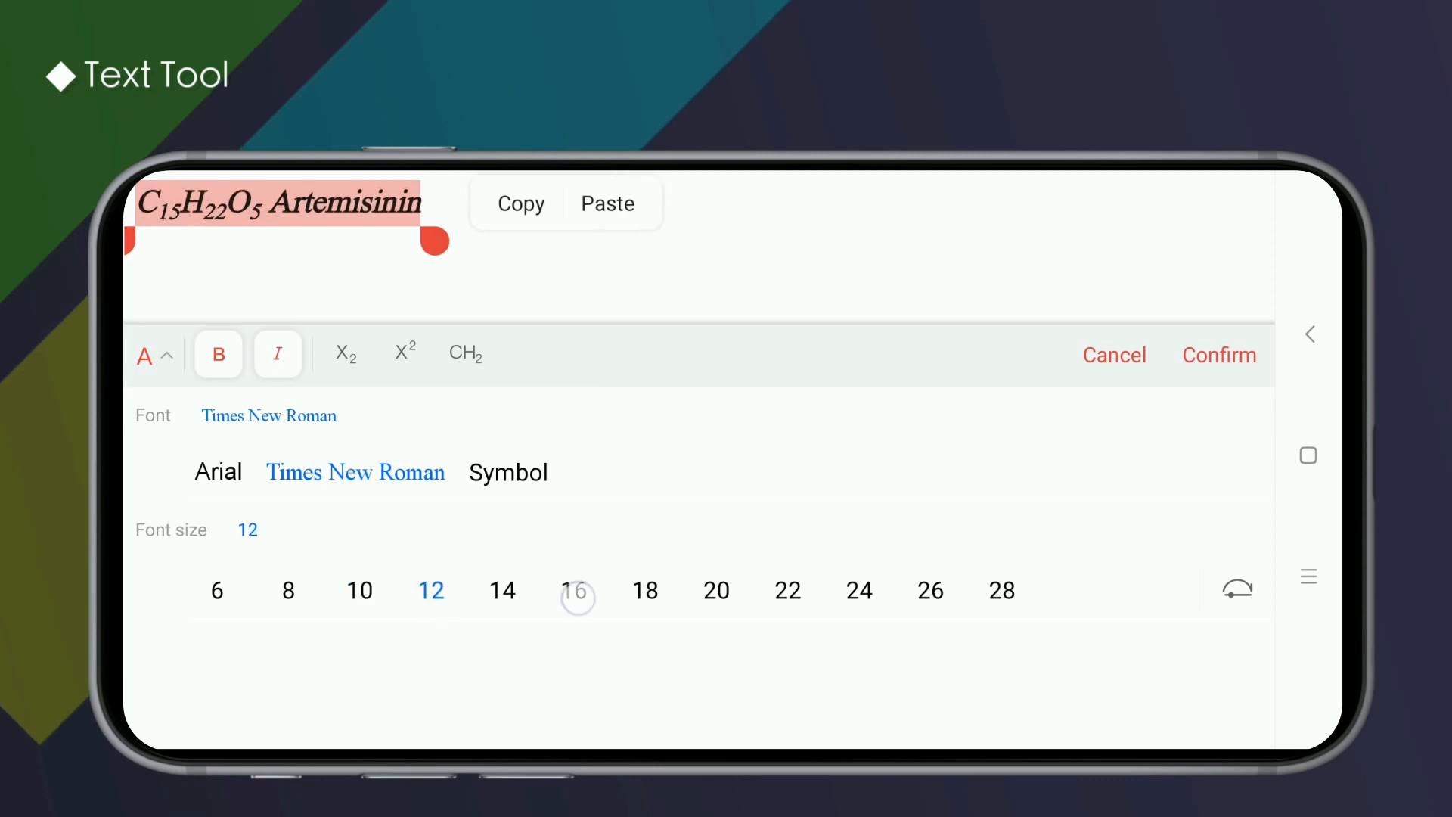
{"action": "left_click", "coordinate": [577, 590]}
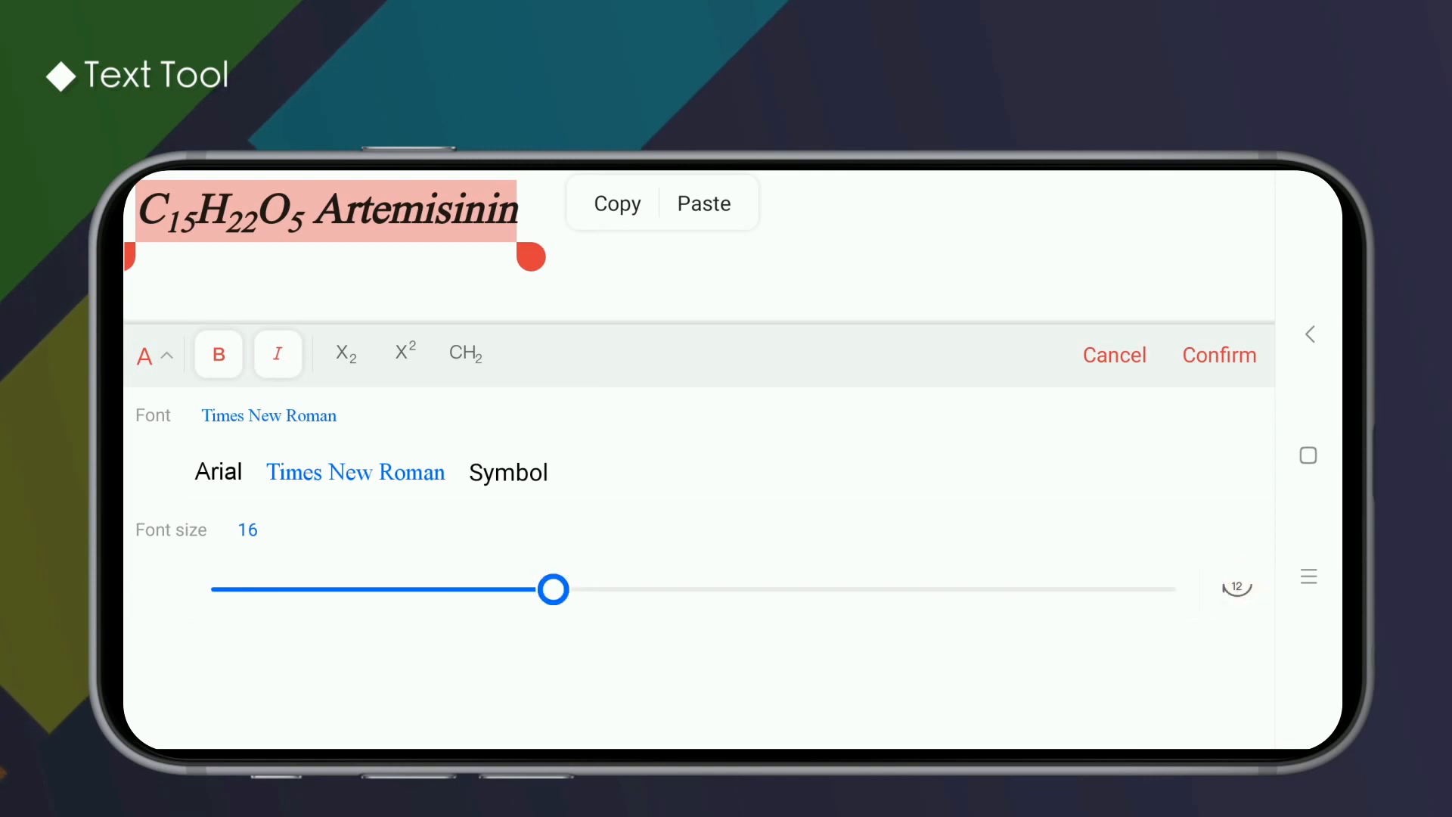
{"action": "left_click_drag", "start_coordinate": [553, 588], "coordinate": [708, 589]}
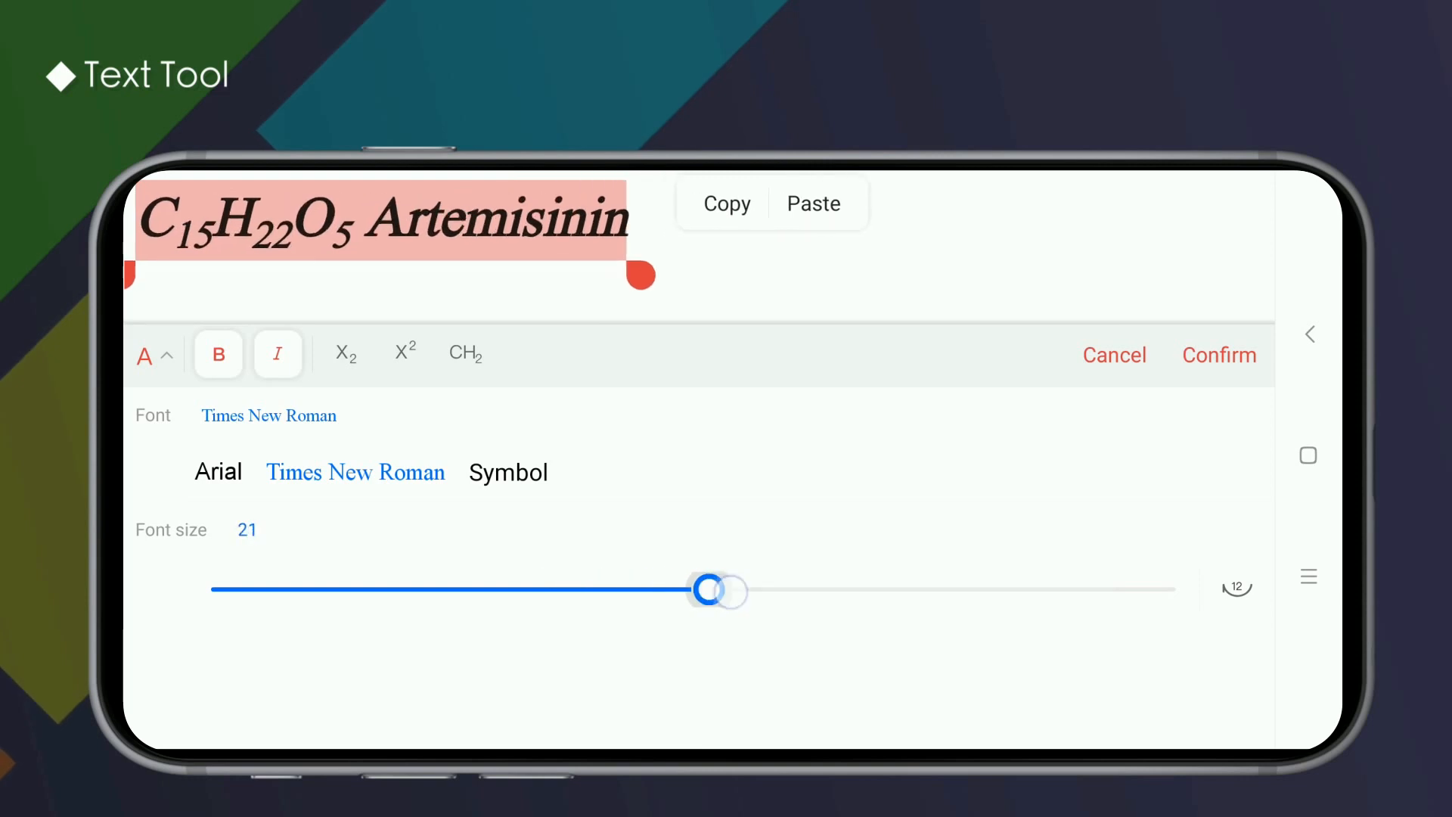
{"action": "left_click_drag", "start_coordinate": [708, 590], "coordinate": [579, 590]}
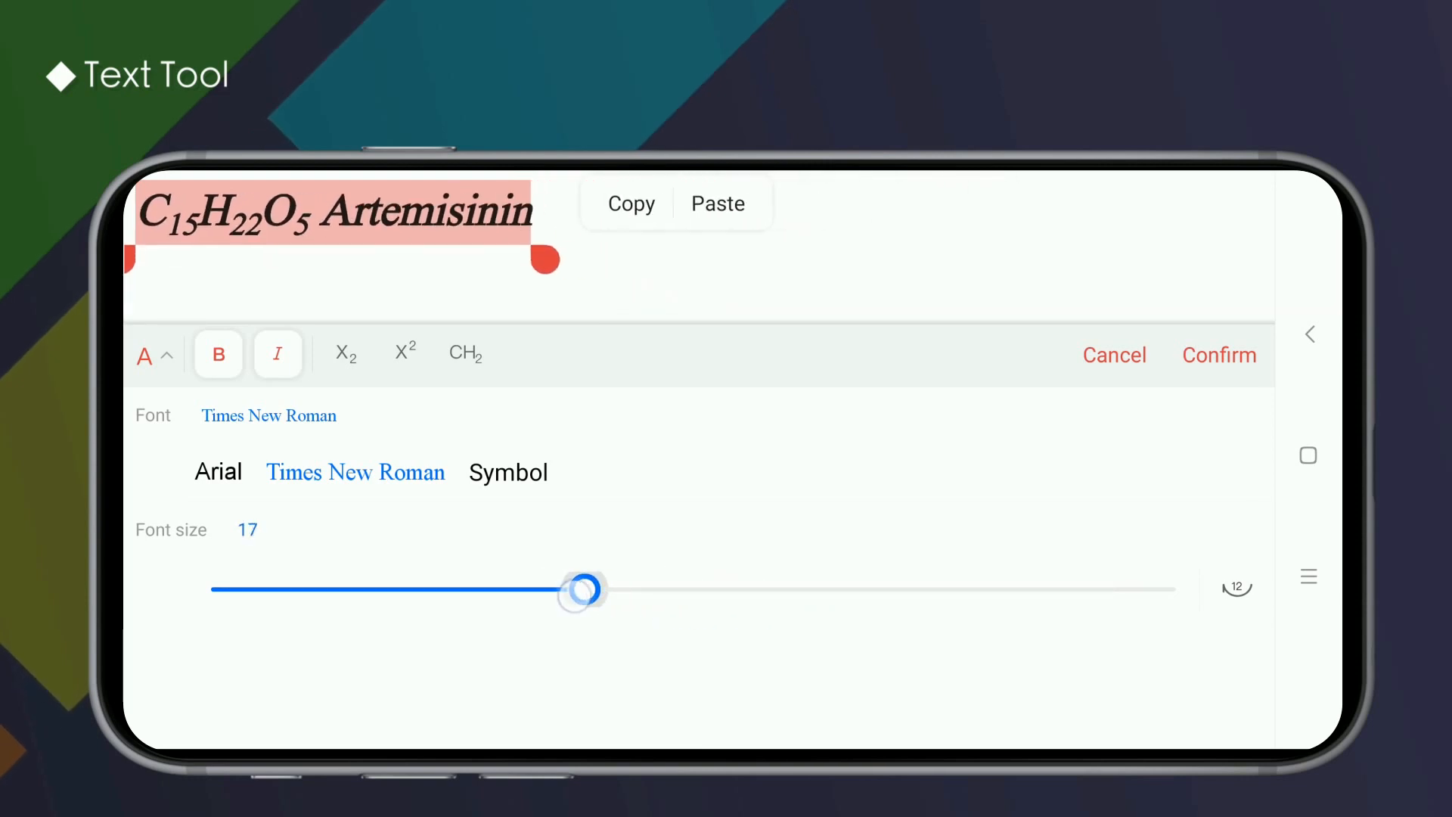
{"action": "left_click_drag", "start_coordinate": [580, 590], "coordinate": [554, 590]}
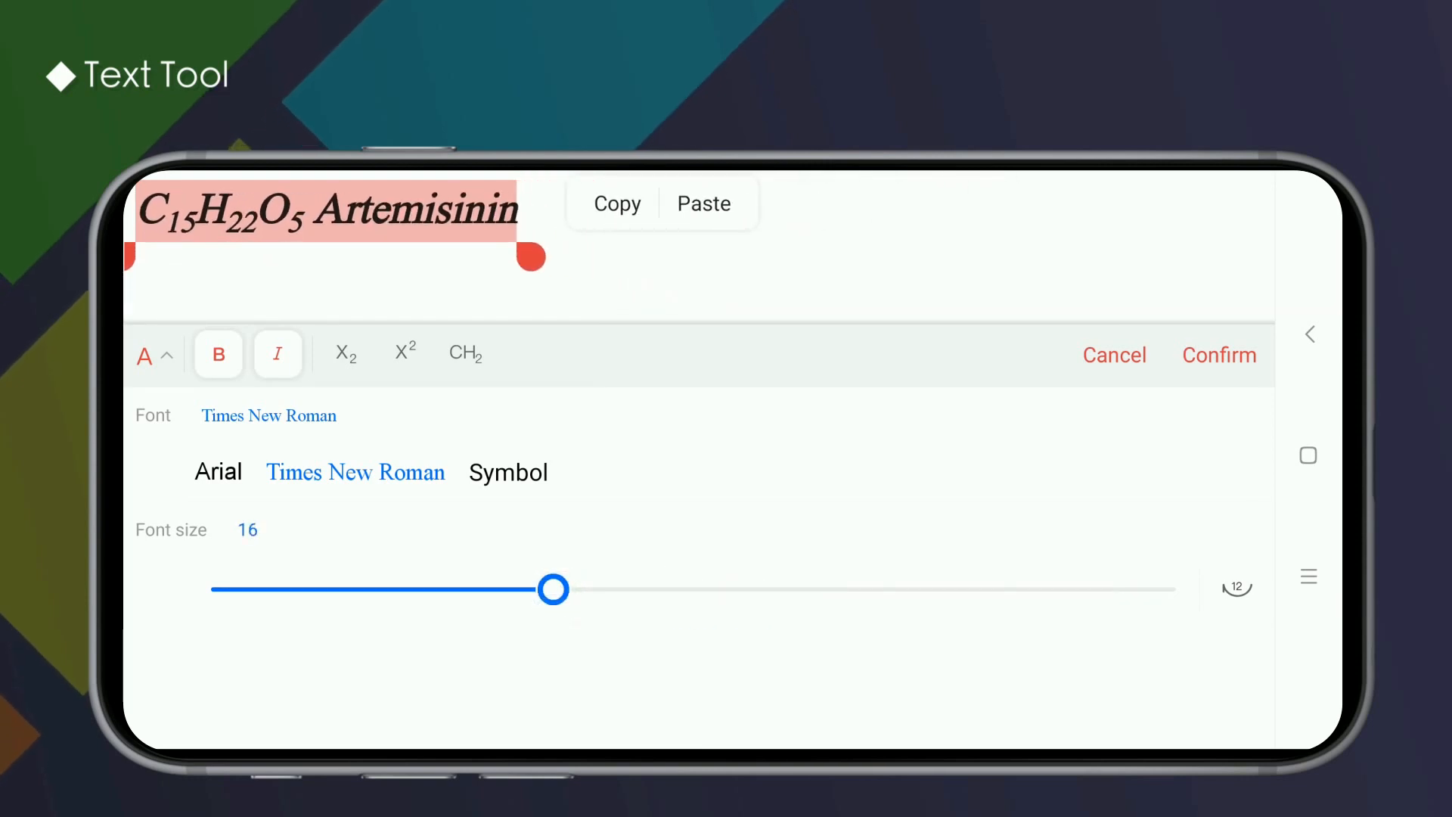
{"action": "left_click", "coordinate": [1219, 354]}
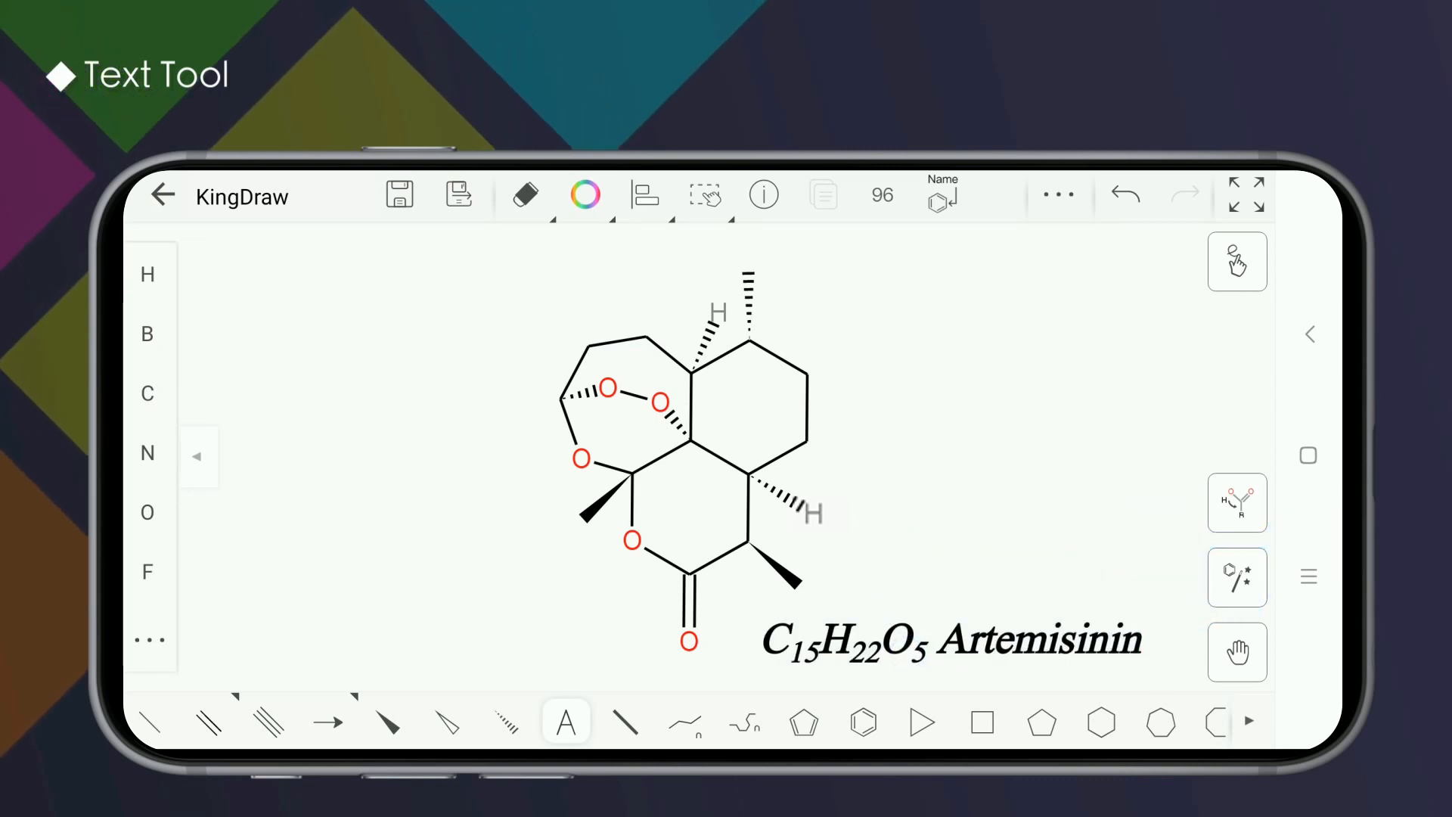
Select the placed Artemisinin caption, colour it red, and begin a CH3 text entry
{"action": "left_click", "coordinate": [706, 195]}
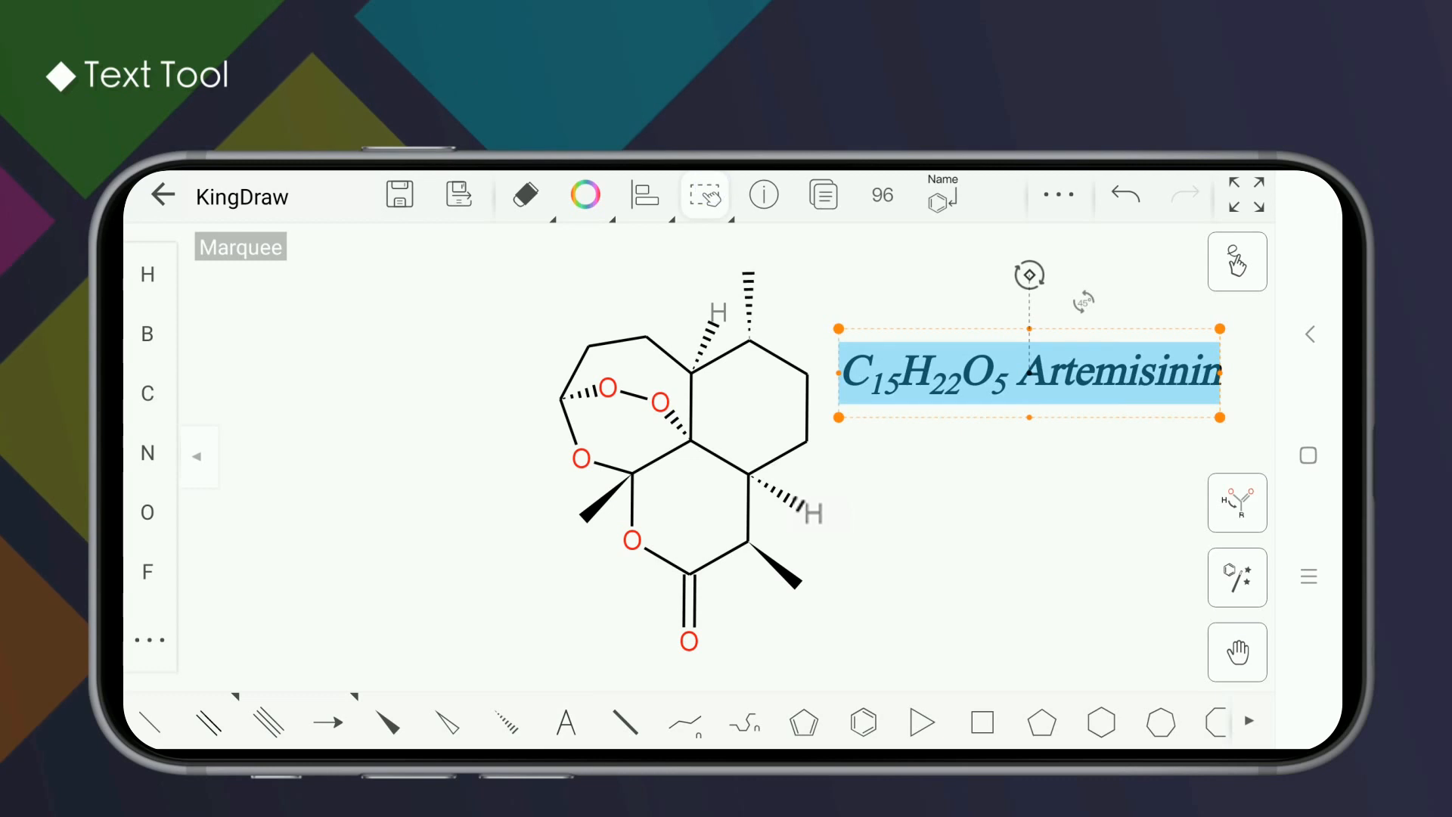
{"action": "left_click", "coordinate": [584, 195]}
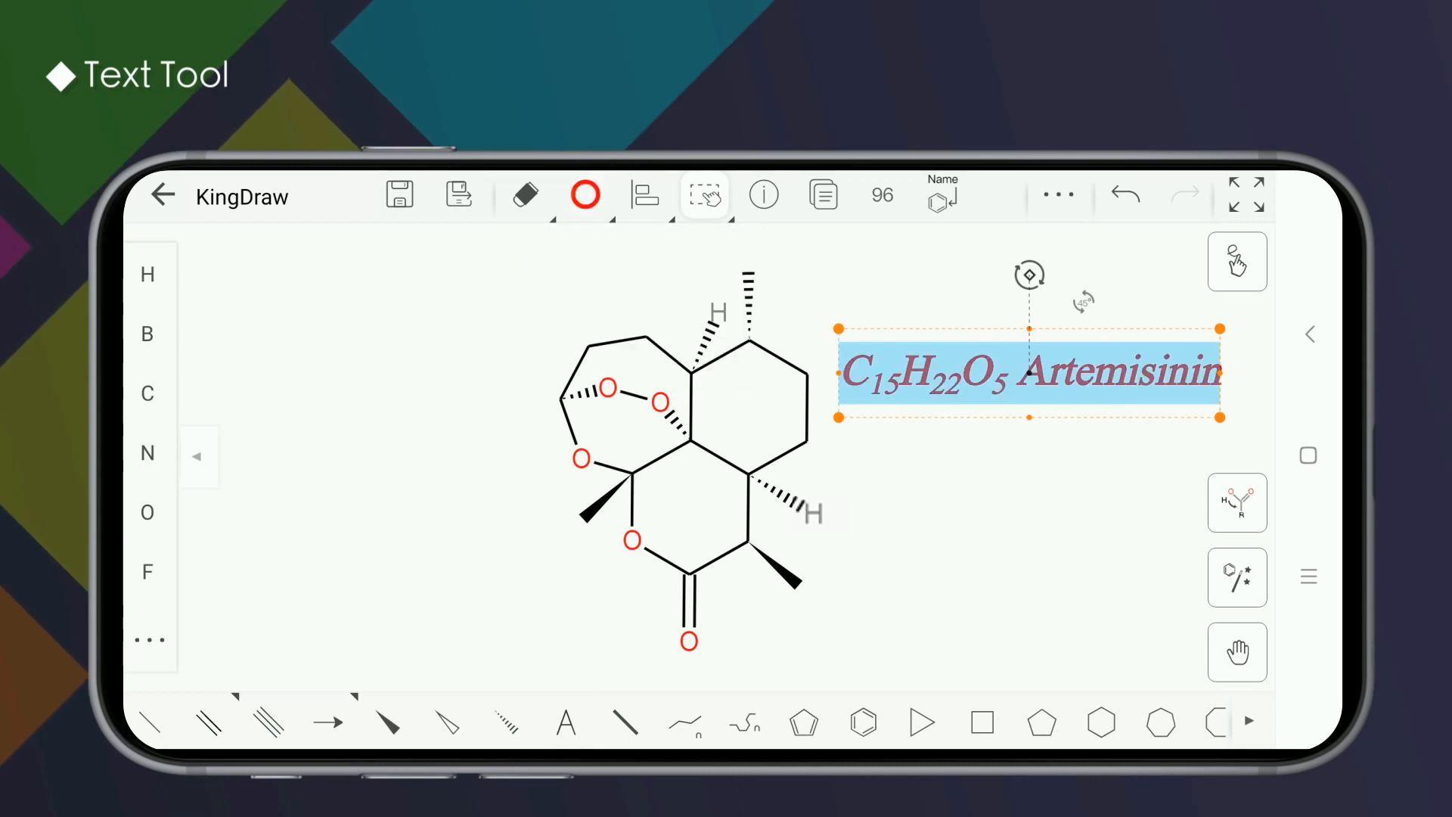
{"action": "left_click", "coordinate": [1237, 653]}
{"action": "type", "text": "CH3"}
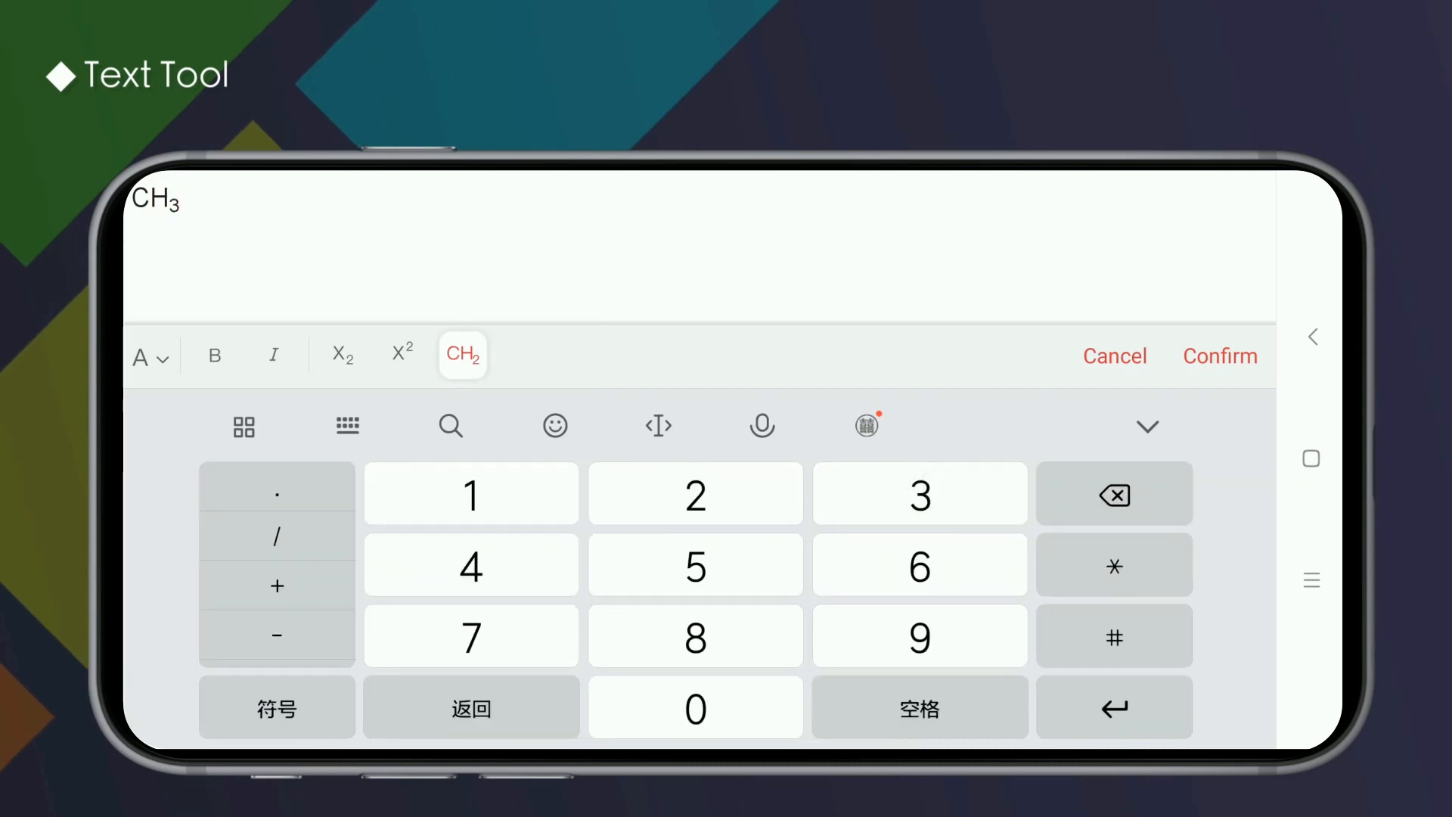
Confirm the CH3 label on the methyl carbon and show properties: C16H24O5, MW 296.36
{"action": "left_click", "coordinate": [1220, 355]}
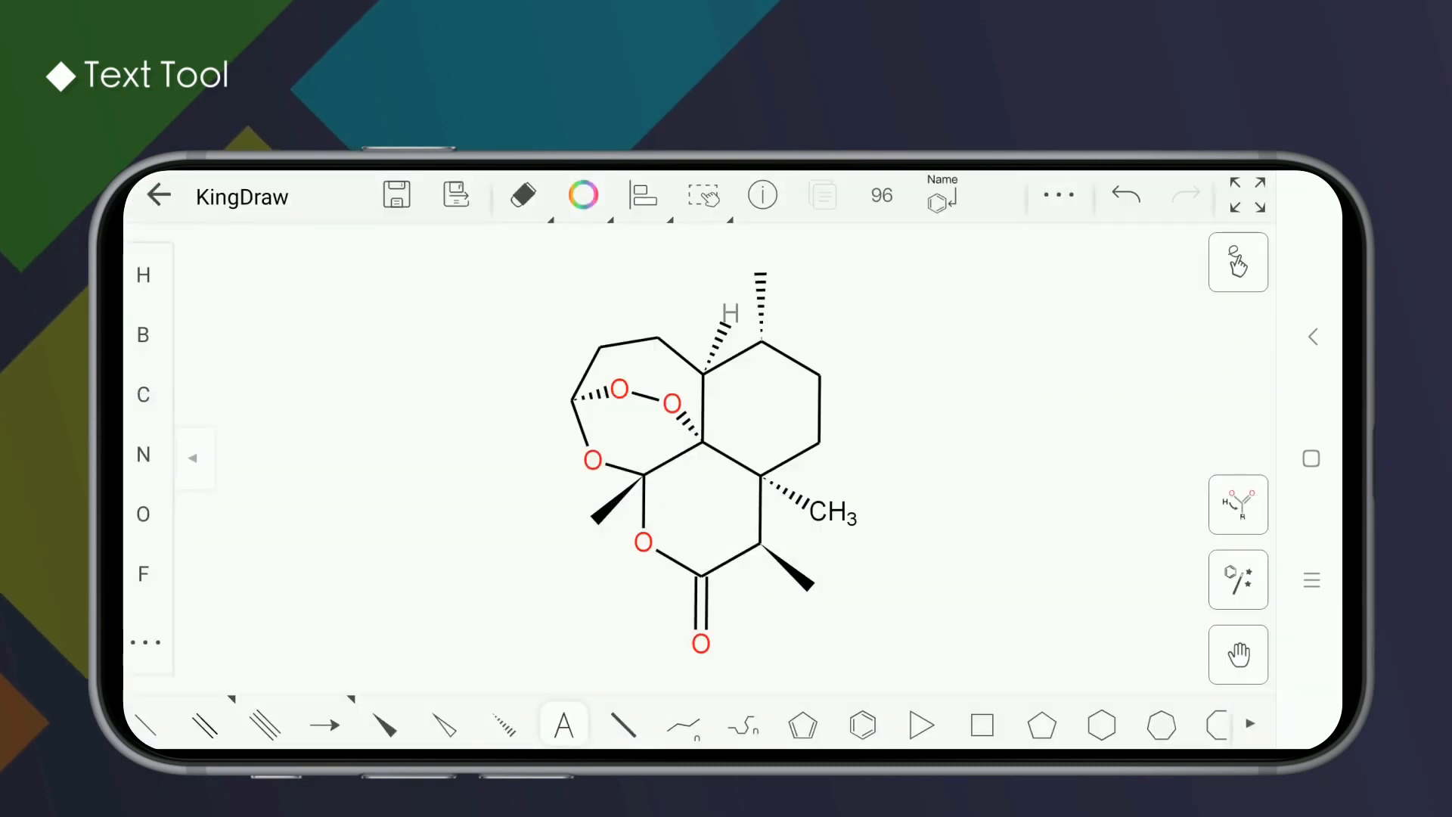
{"action": "left_click", "coordinate": [760, 195]}
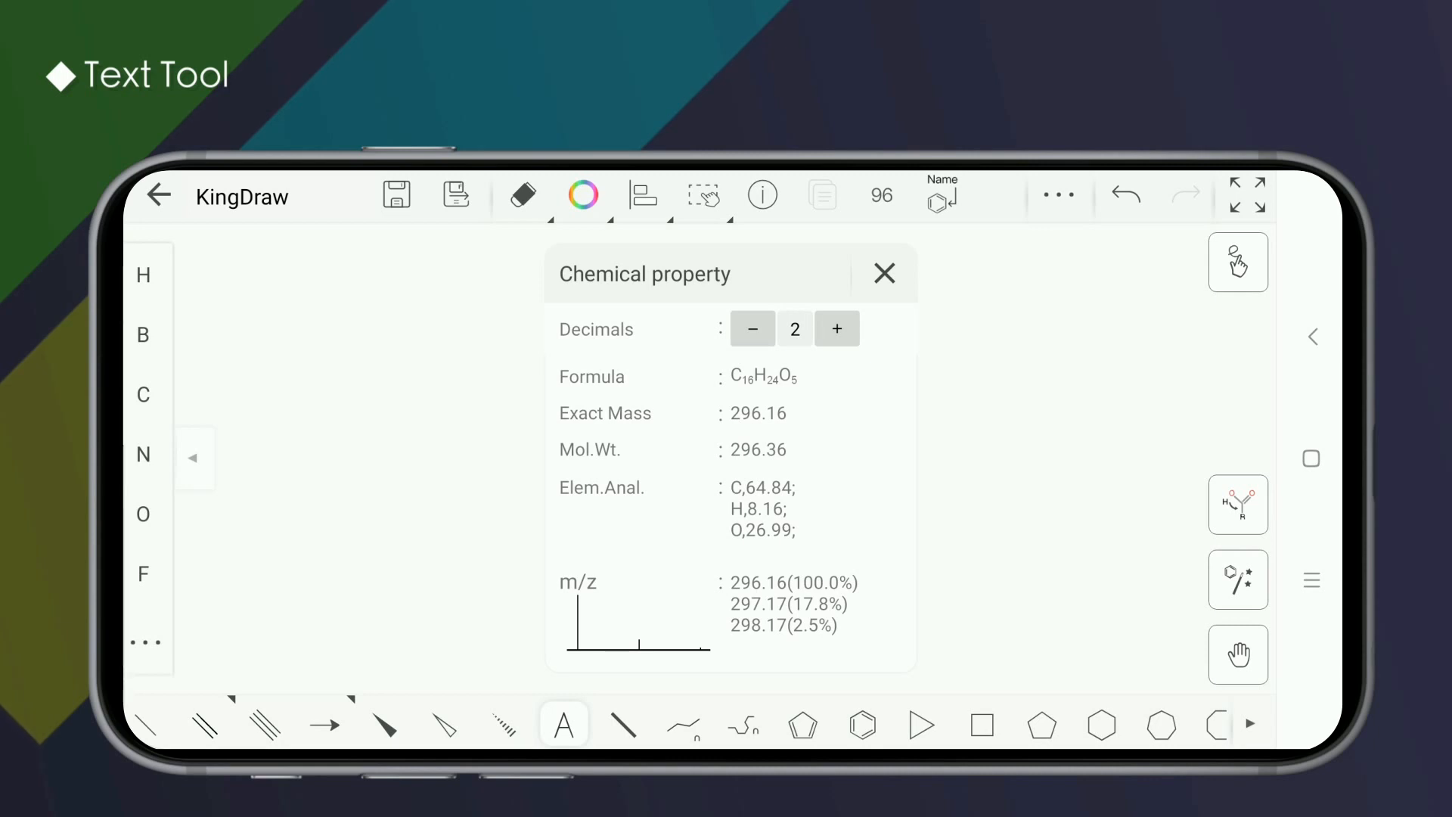
Close the property panel and open the extra options row, reaching the settings
{"action": "left_click", "coordinate": [882, 274]}
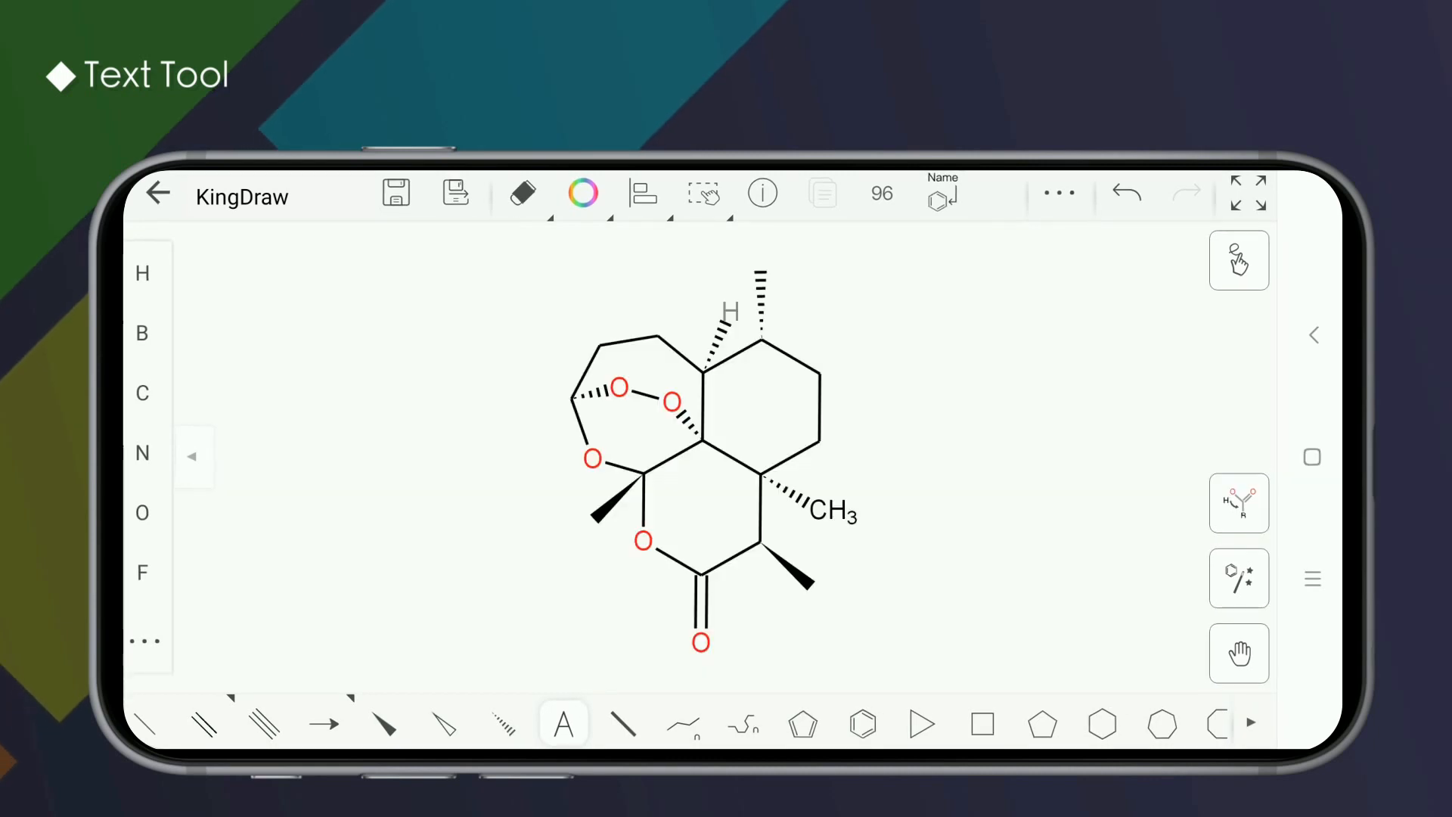
{"action": "left_click", "coordinate": [1059, 192]}
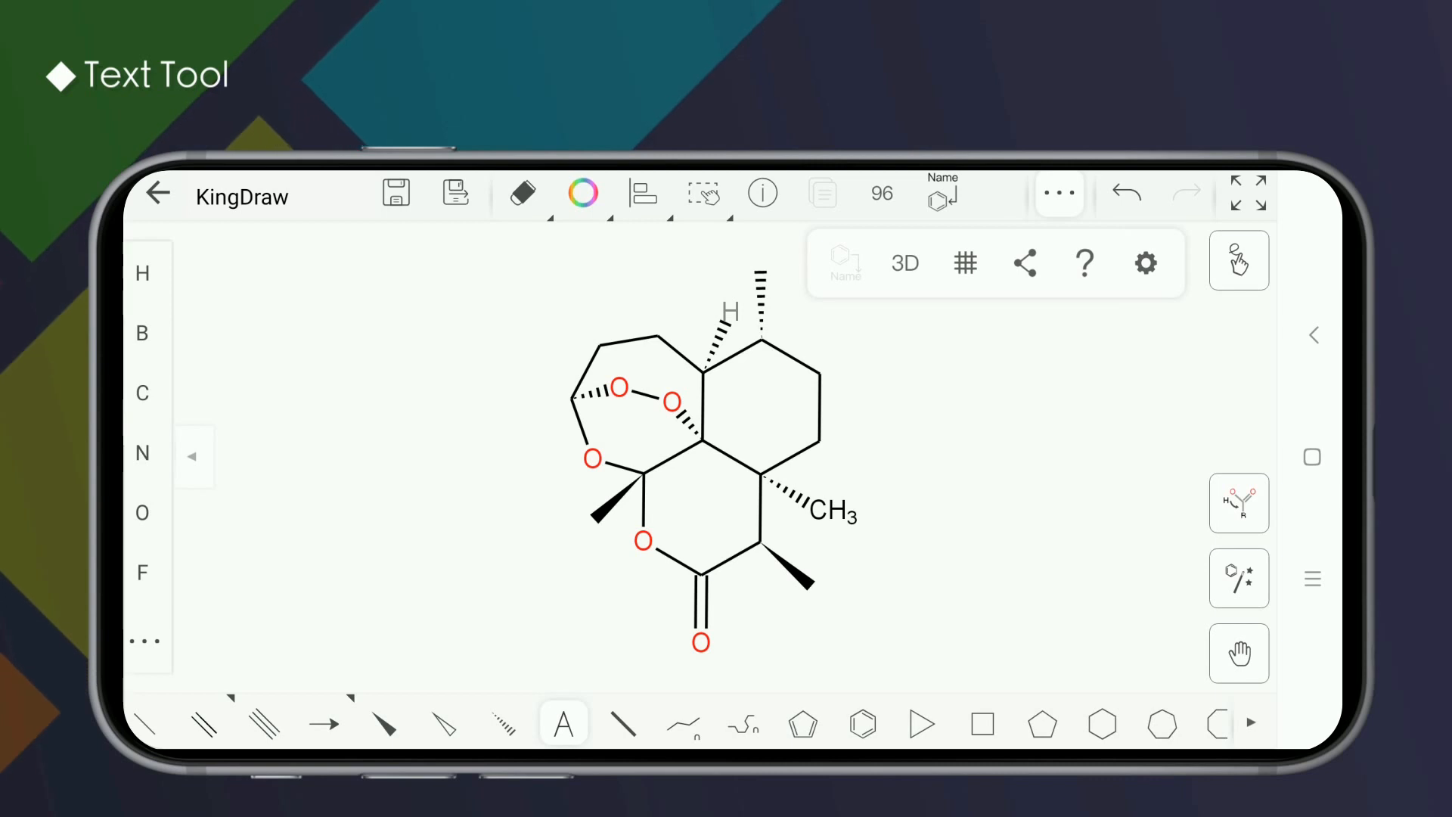
{"action": "left_click", "coordinate": [1145, 263]}
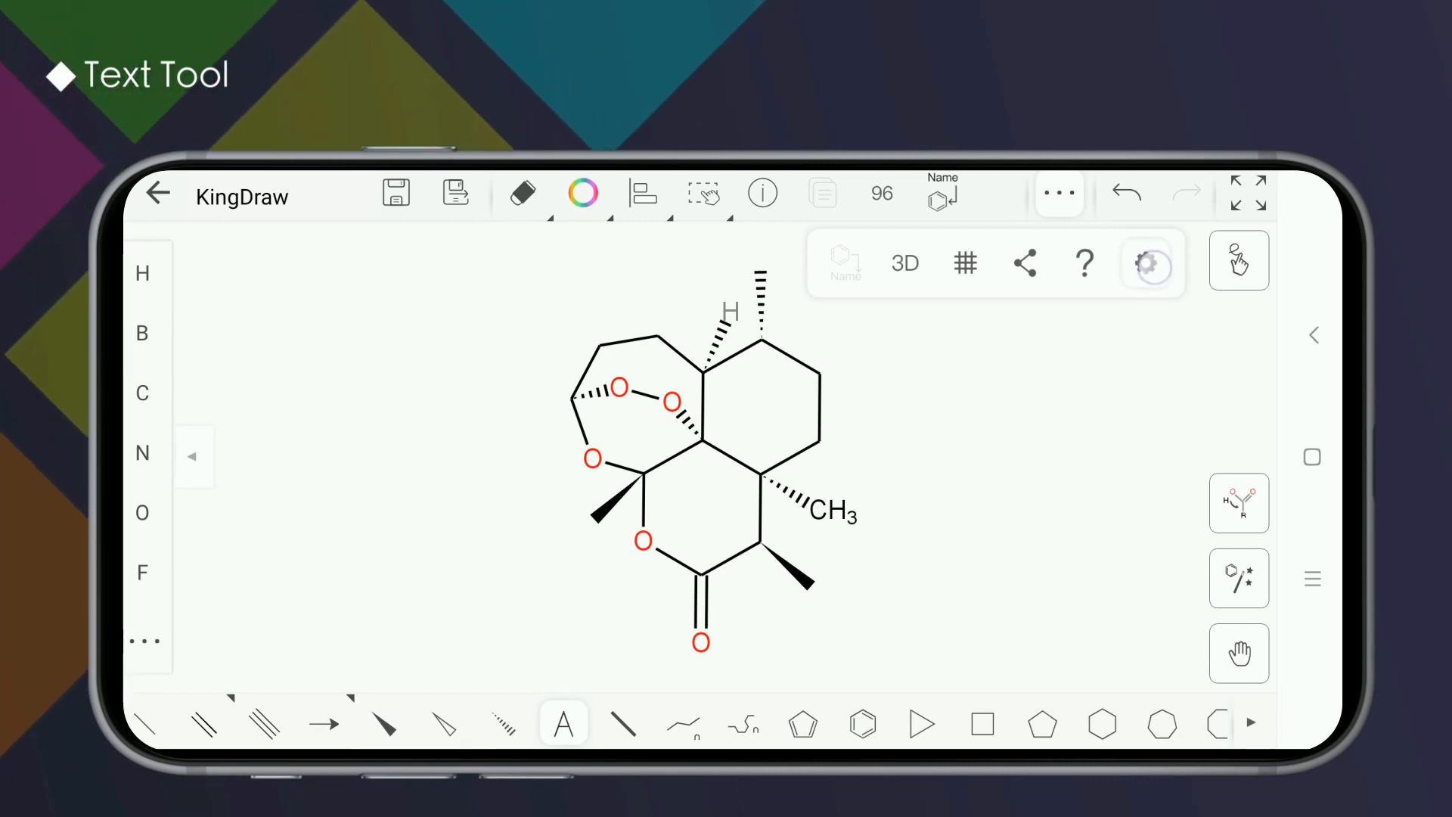
{"action": "left_click", "coordinate": [1145, 263]}
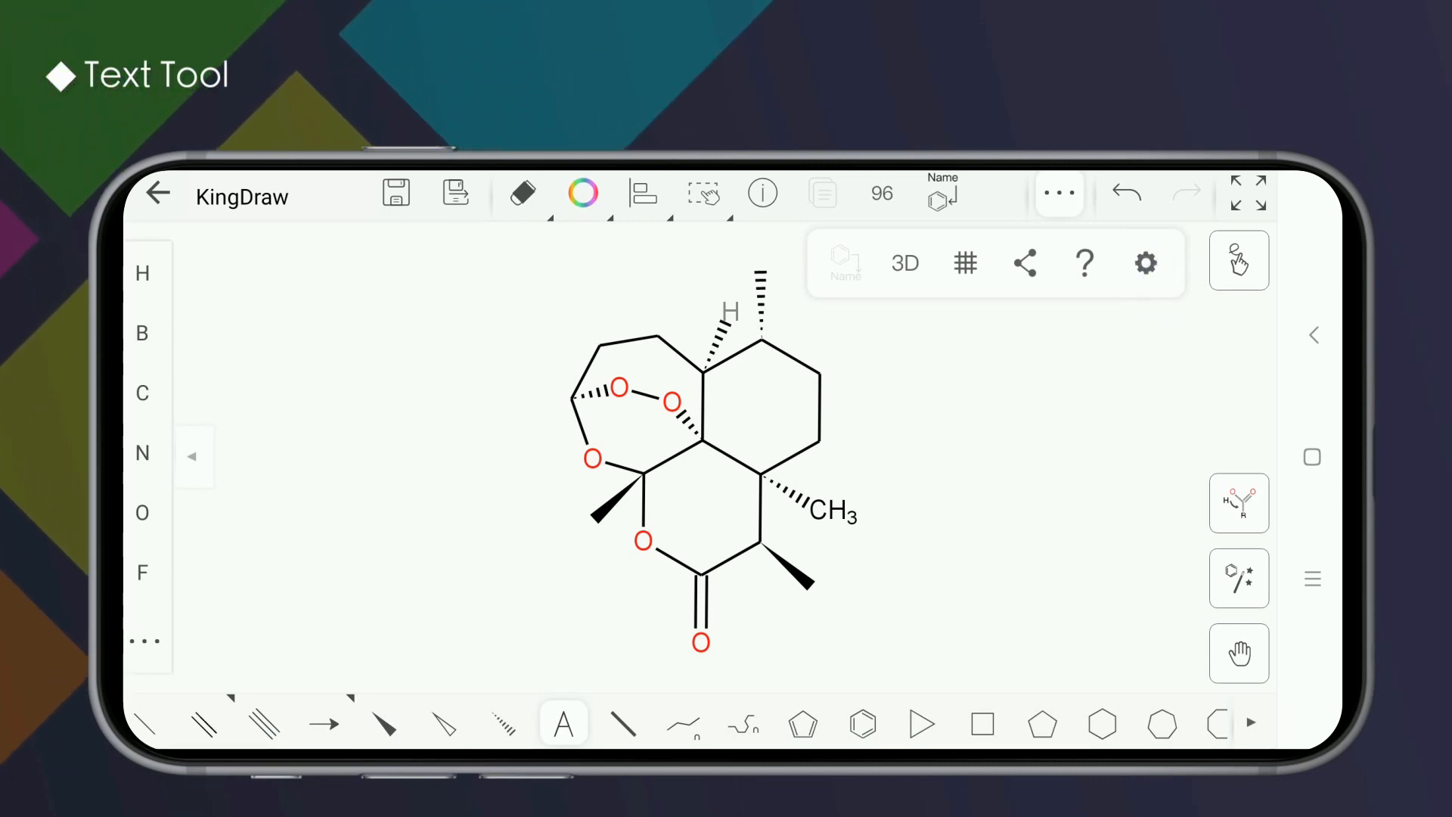